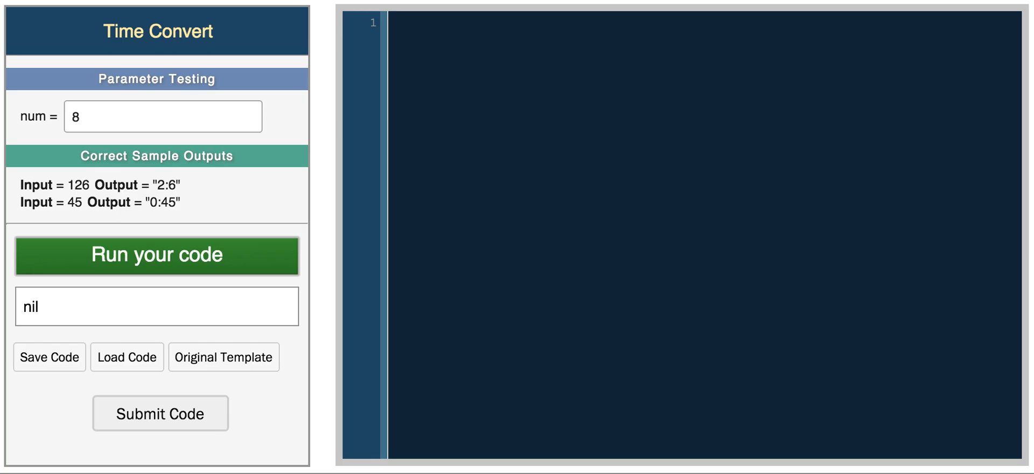
mouse_move(873, 270)
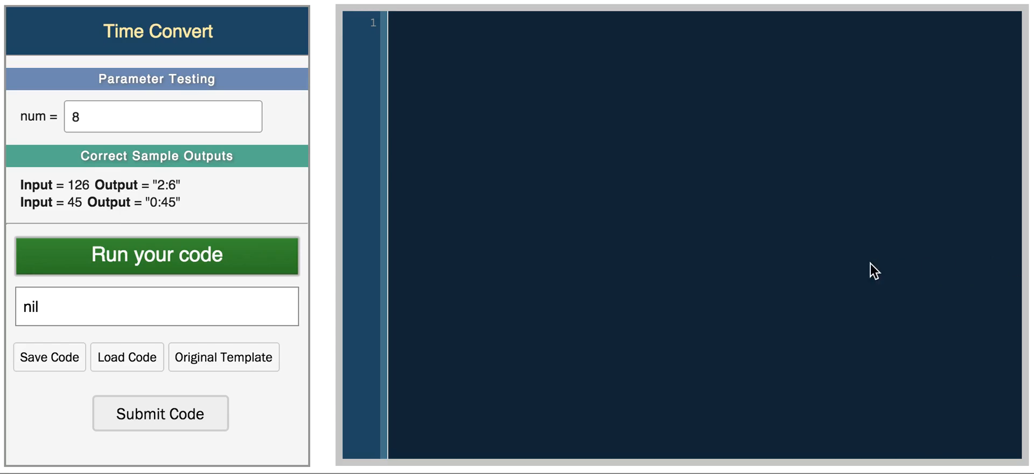
mouse_move(753, 214)
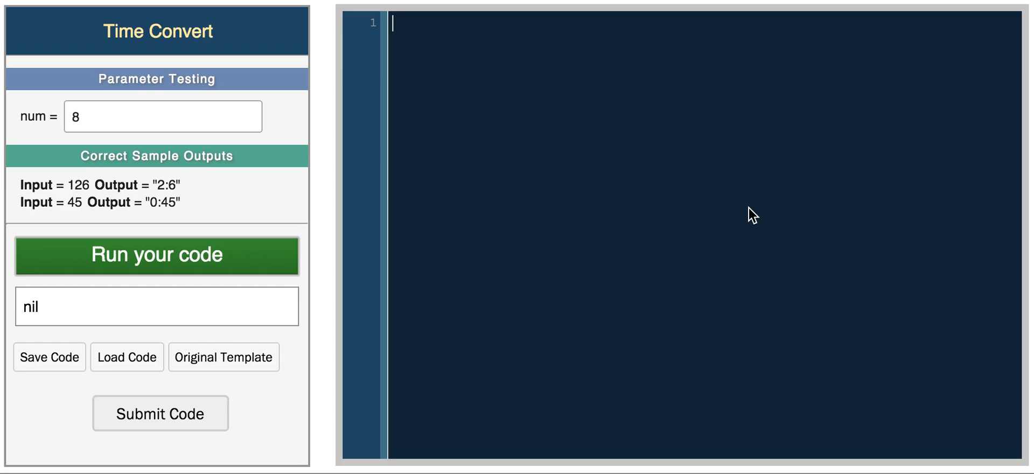
- Write an empty 'if cond … end' skeleton in the Ruby editor
key(Return)
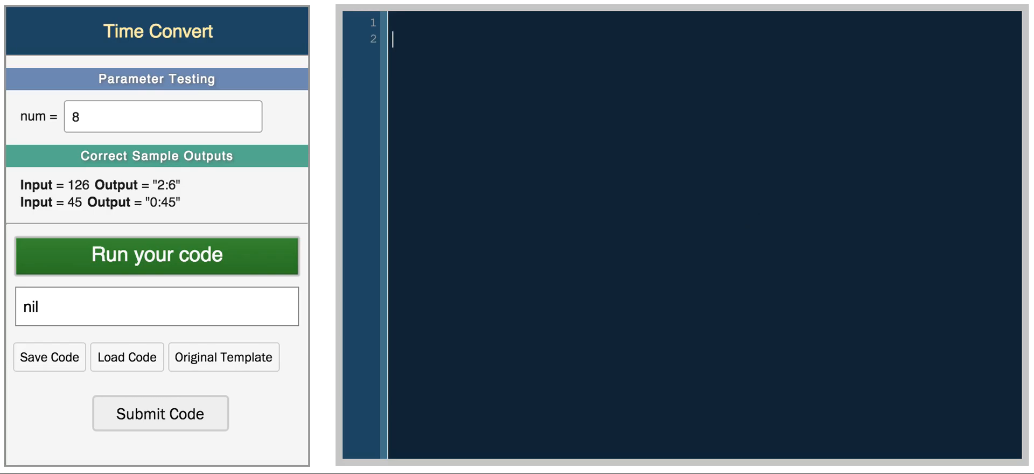
text(i)
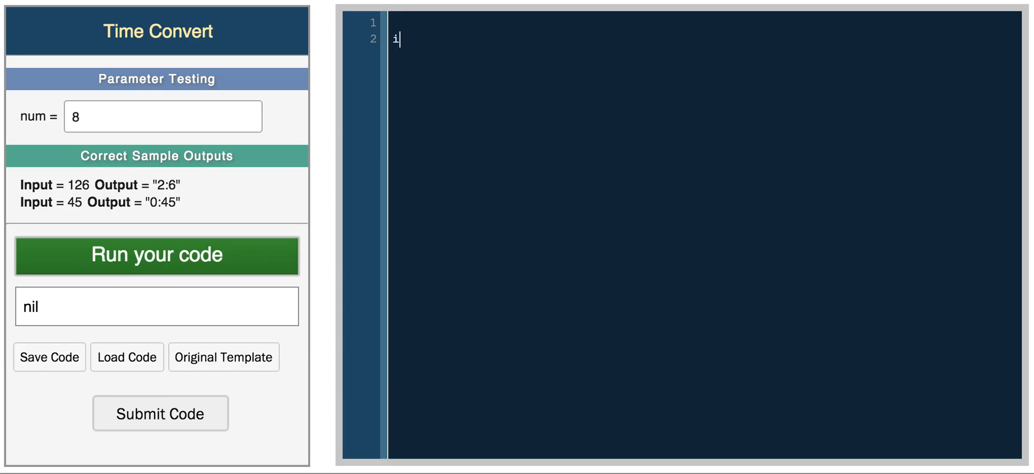
text(f)
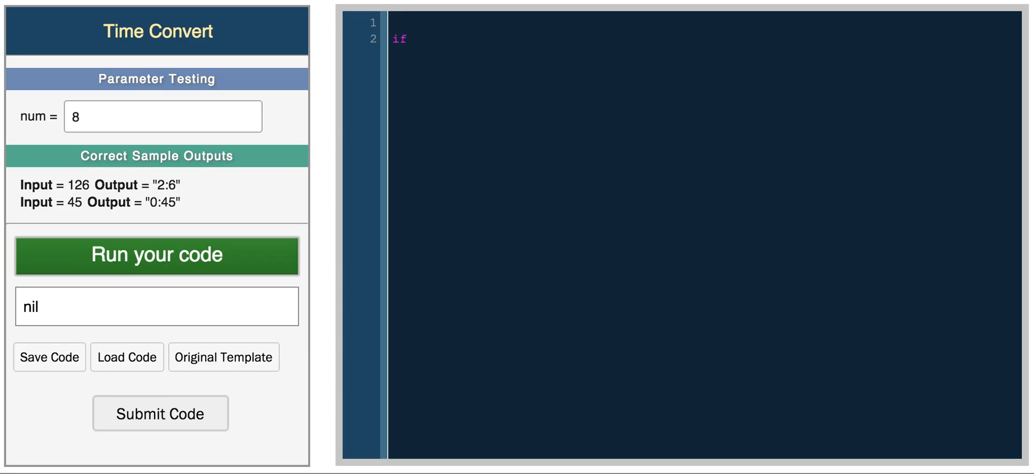
text(cond)
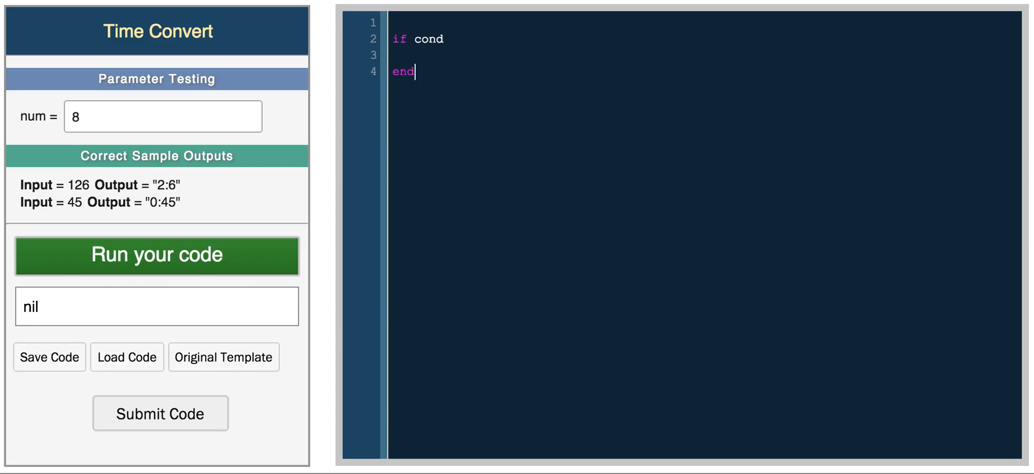
mouse_move(462, 31)
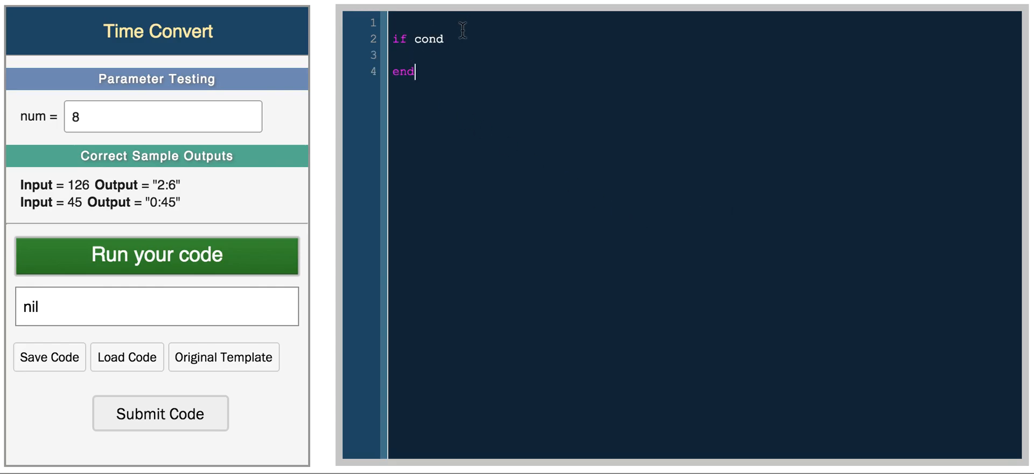
key(Enter)
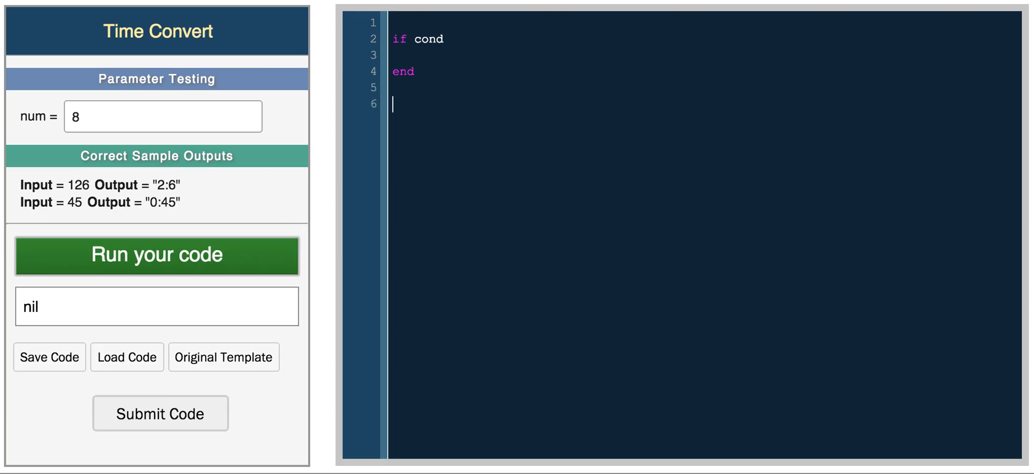
- Try a second 'if COND {' line, then delete it and the leading blank line
text(if COND)
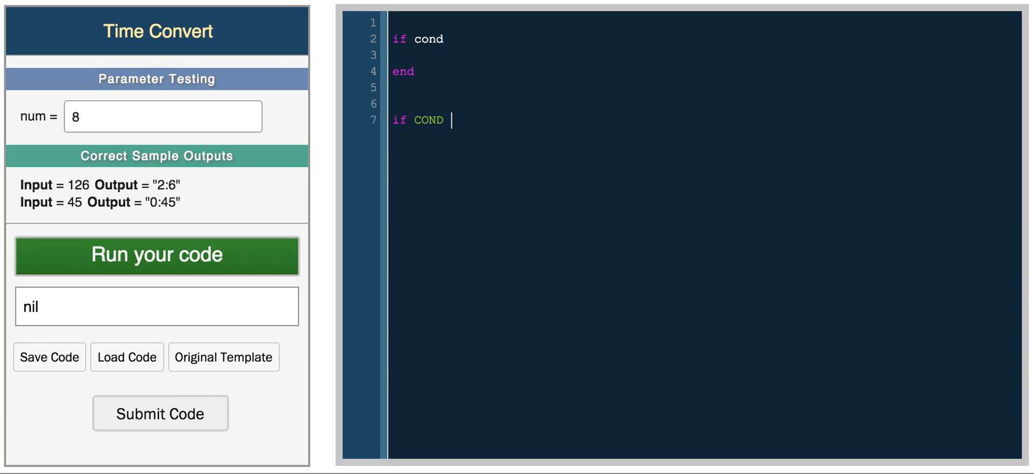
text({)
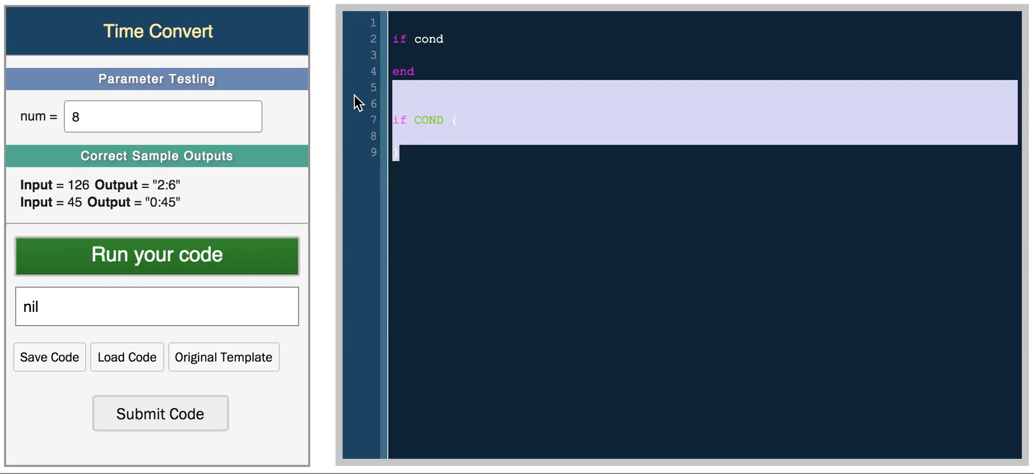
key(Delete)
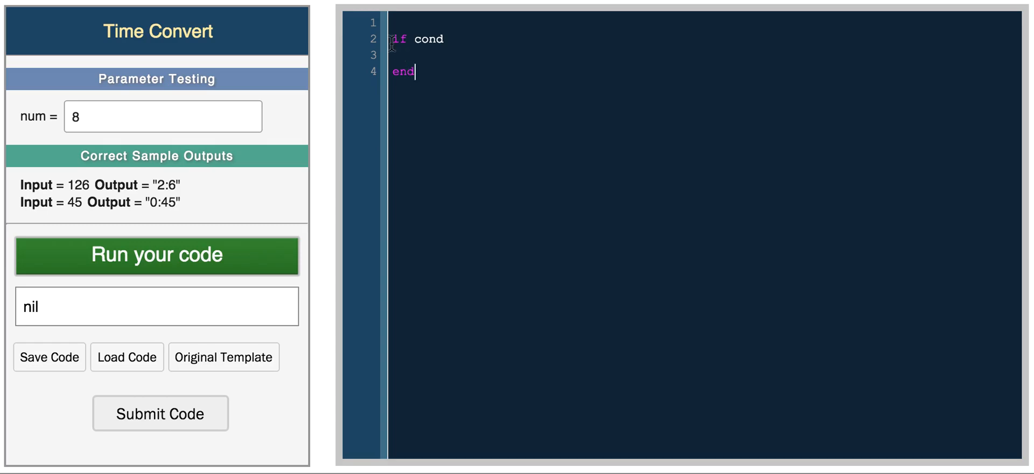
double_click(402, 71)
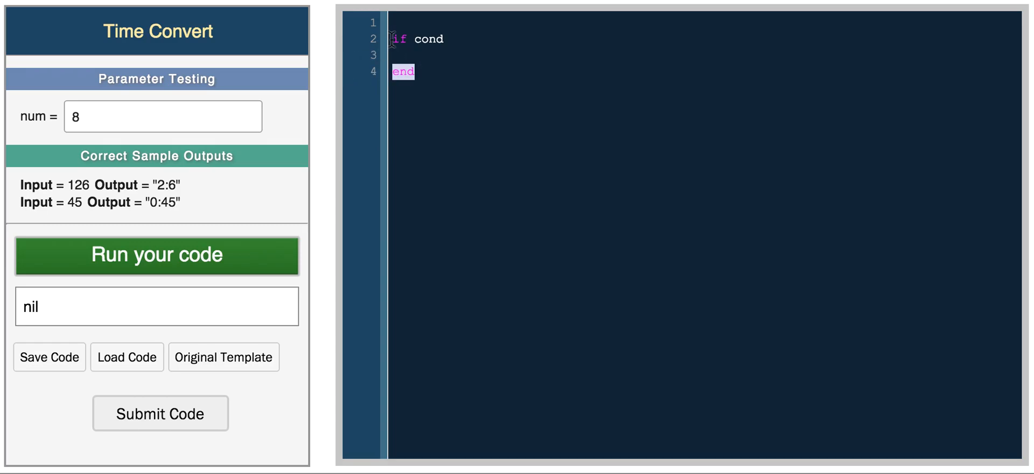
key(Backspace)
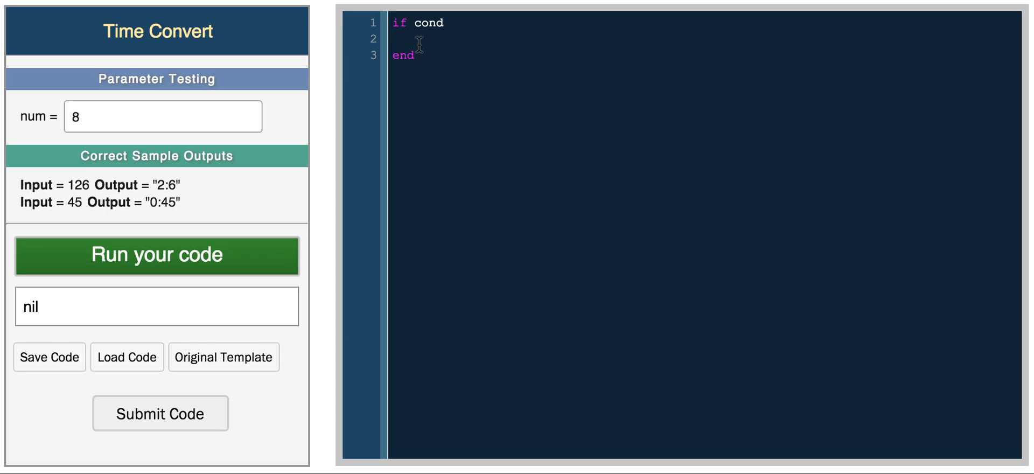
- Return the string 'ordered a small' inside the if block
text('')
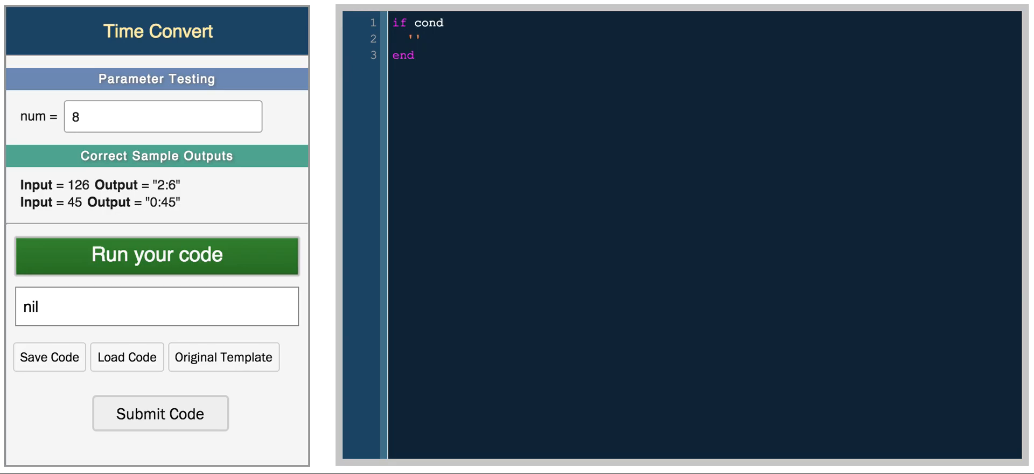
text(ordered)
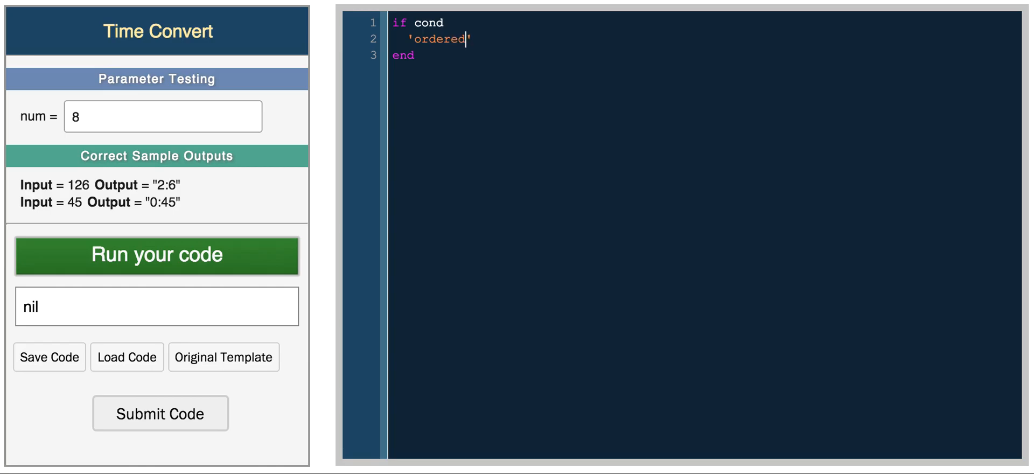
text(a small)
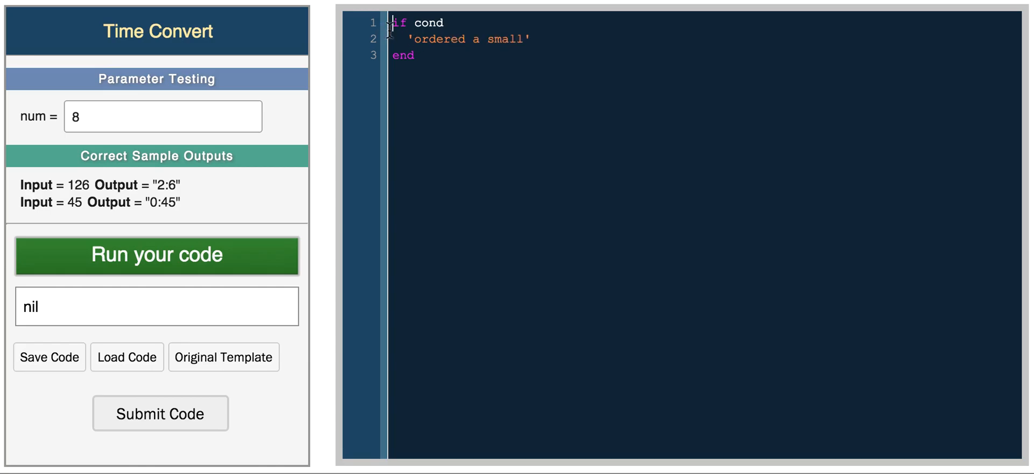
key(Enter)
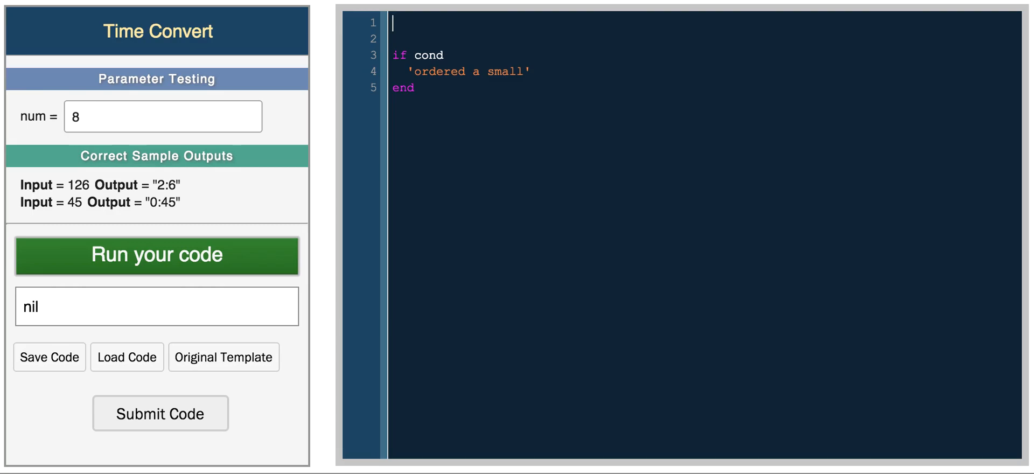
- Declare cof = 'small', make the condition cof == 'small', and run to get 'ordered a small'
text(cof = '')
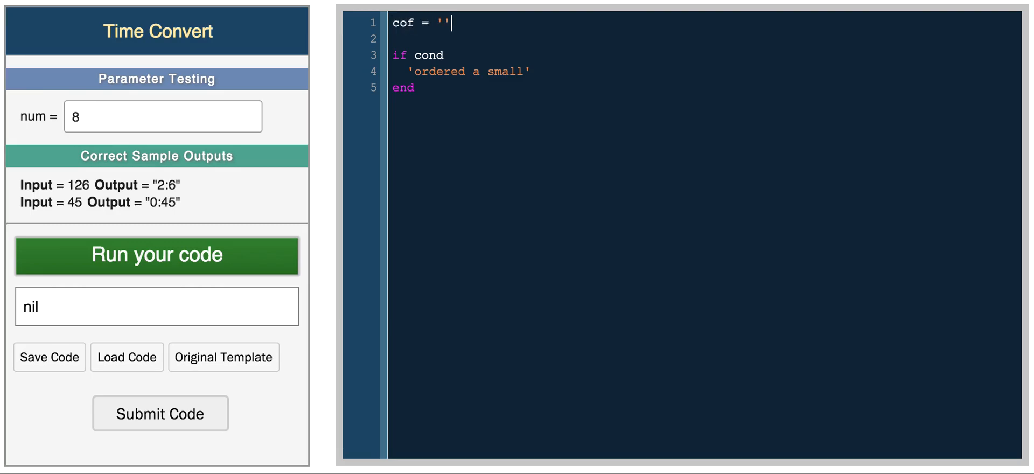
text(small)
click(704, 55)
text(f ==)
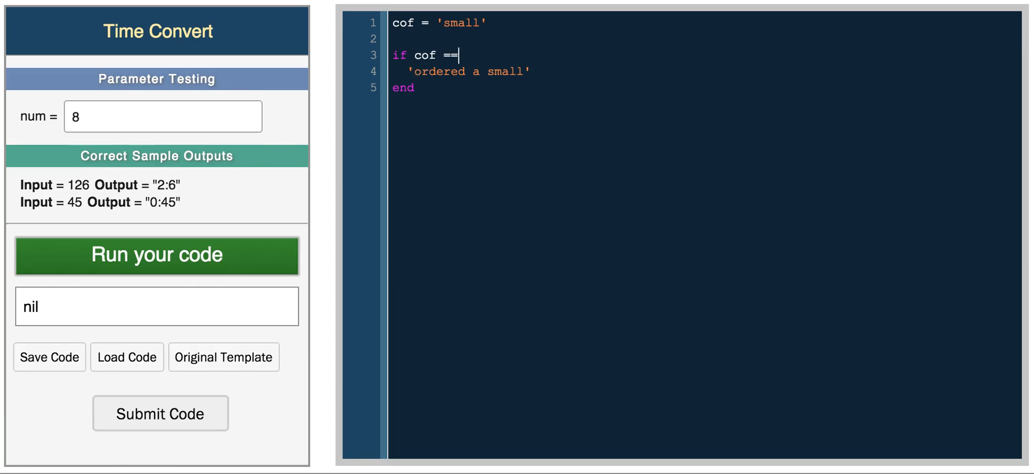
text('small')
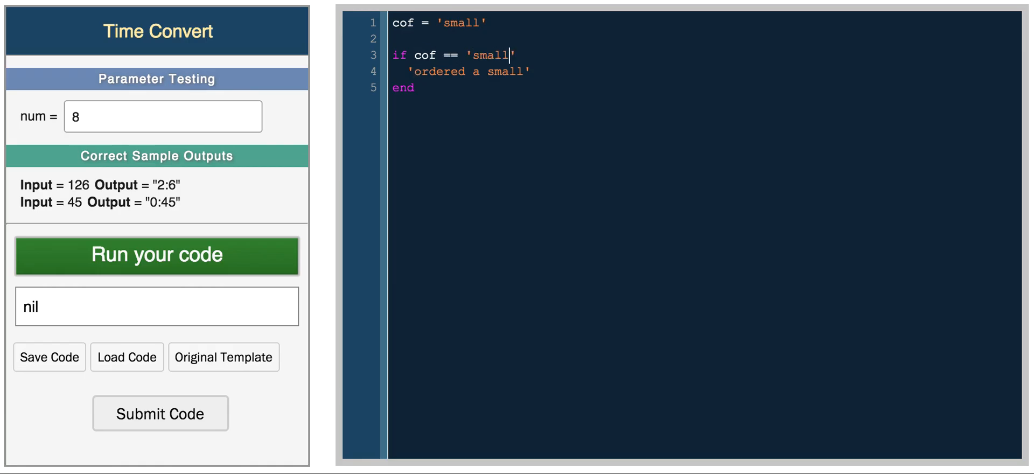
click(156, 255)
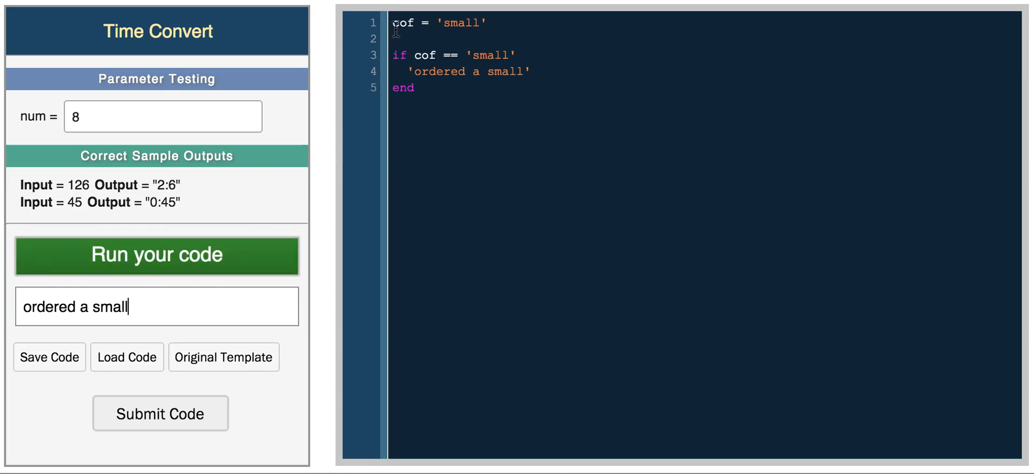
- Add name = 'daniel' and return name + ' ordered a small', running to see 'daniel ordered a small'
text(d)
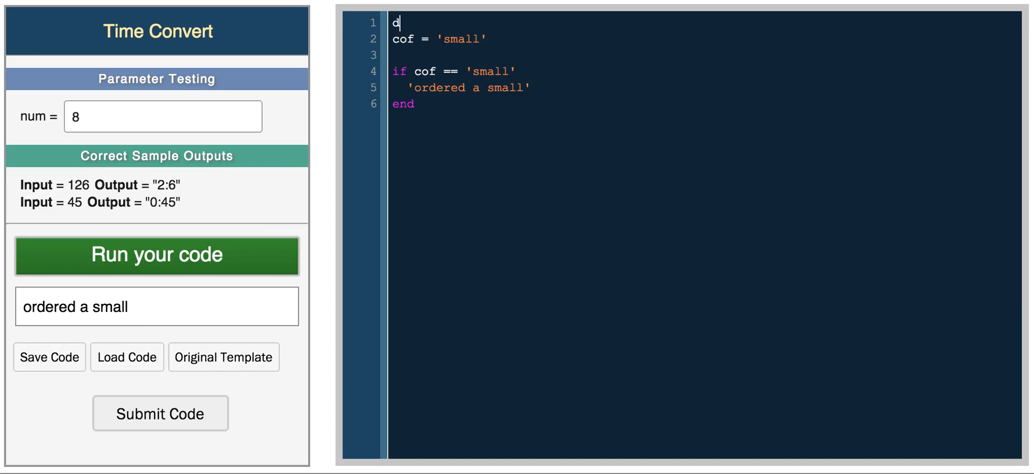
text(ame = '')
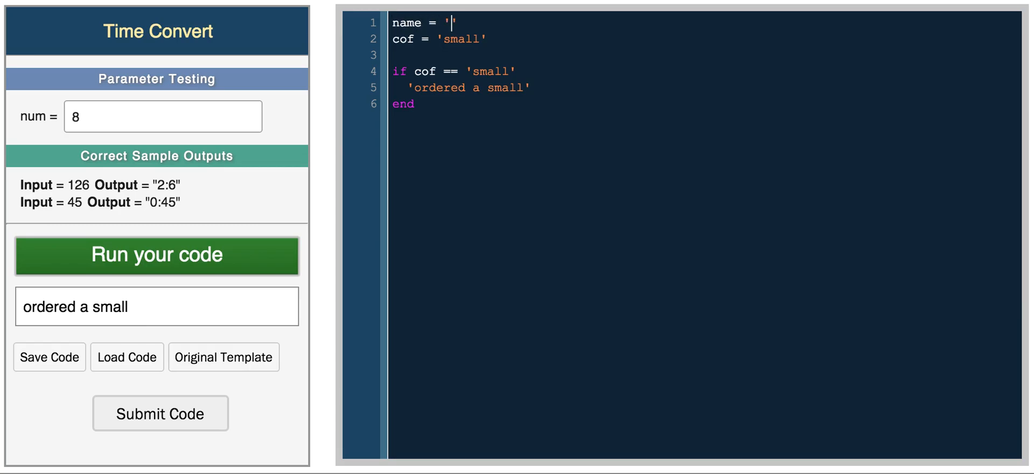
text(daniel)
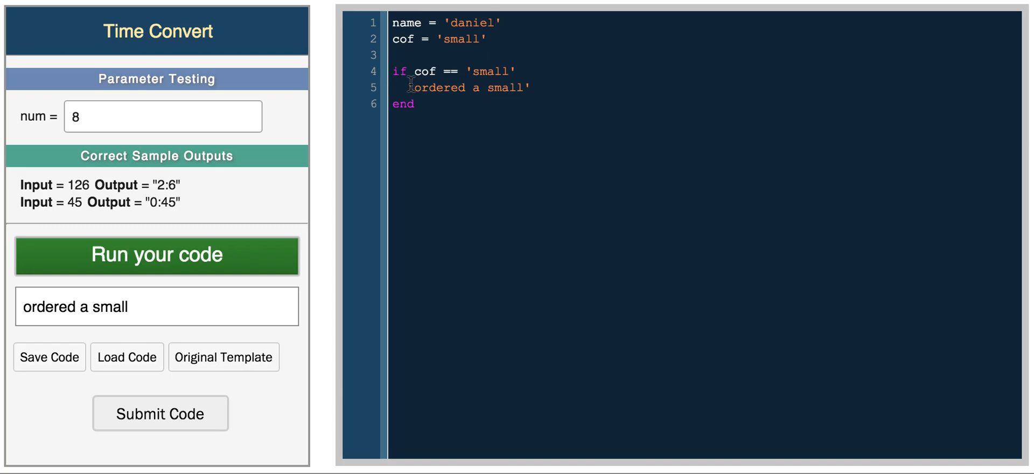
text(name +)
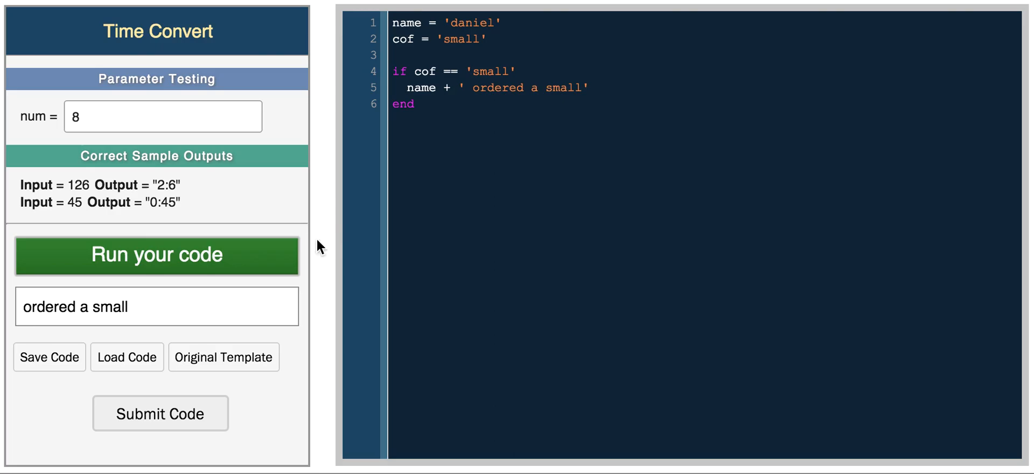
click(156, 255)
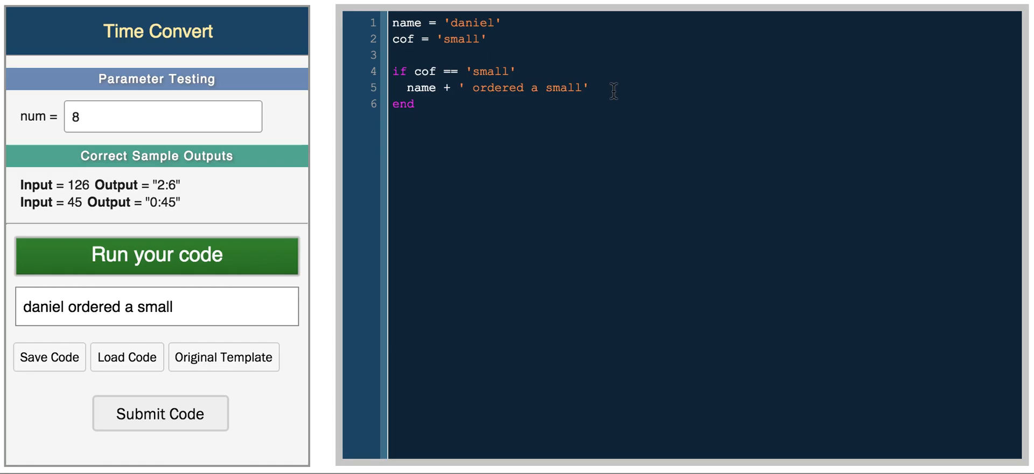
- Begin an elsif branch below the small case
click(416, 103)
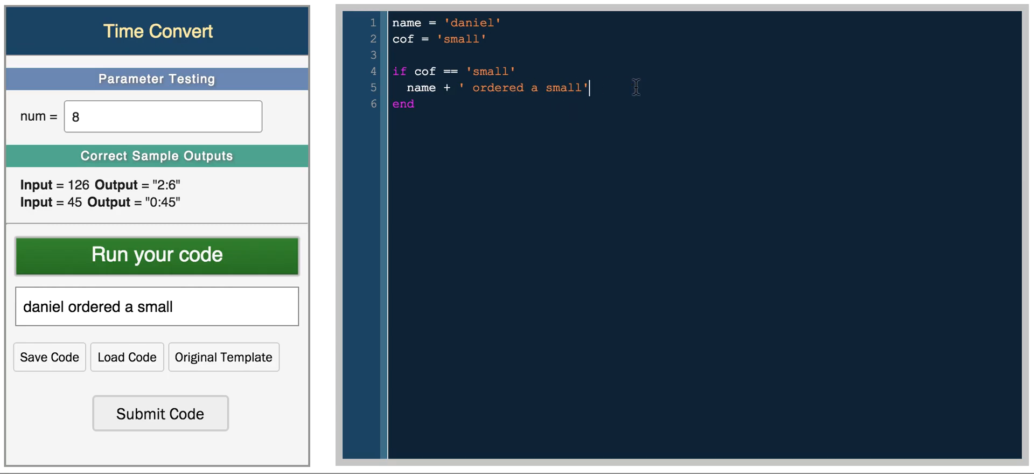
text(elsif)
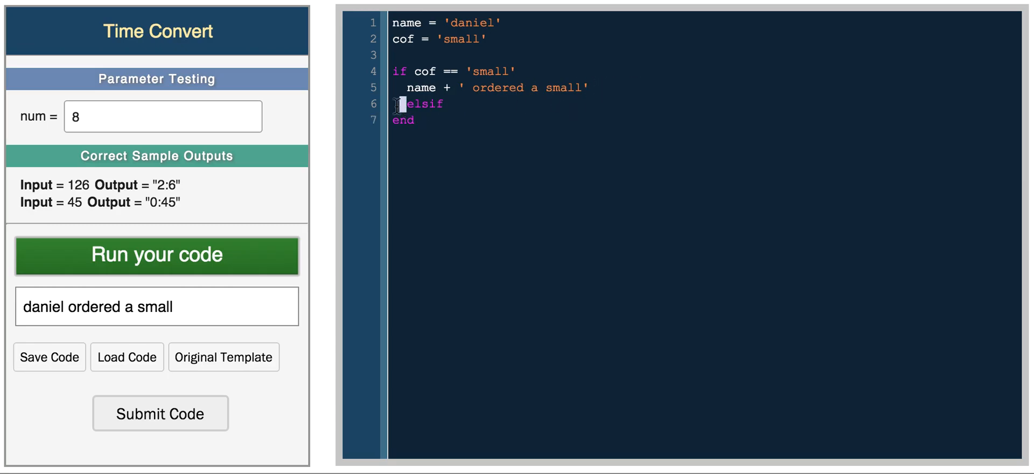
- Complete elsif cof == 'medium' returning name + ' ordered a medium'
key(Return)
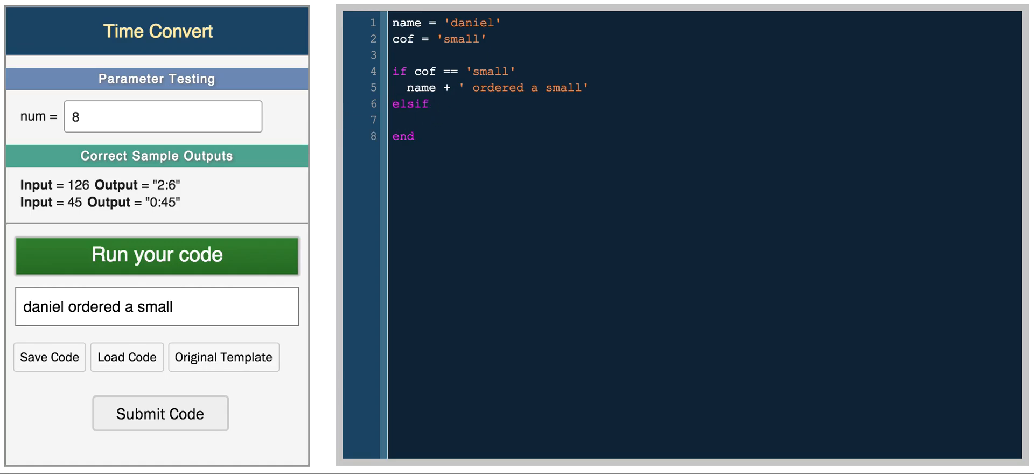
click(428, 103)
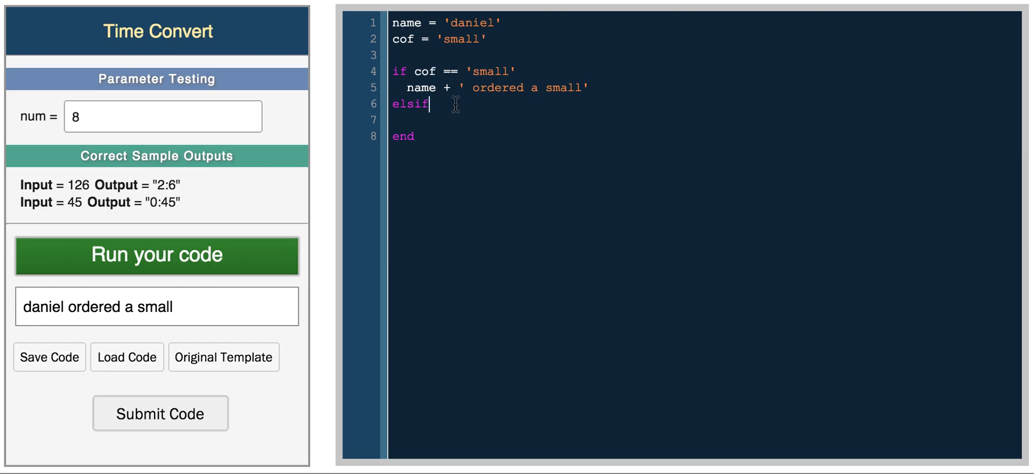
text(cof == 'medium)
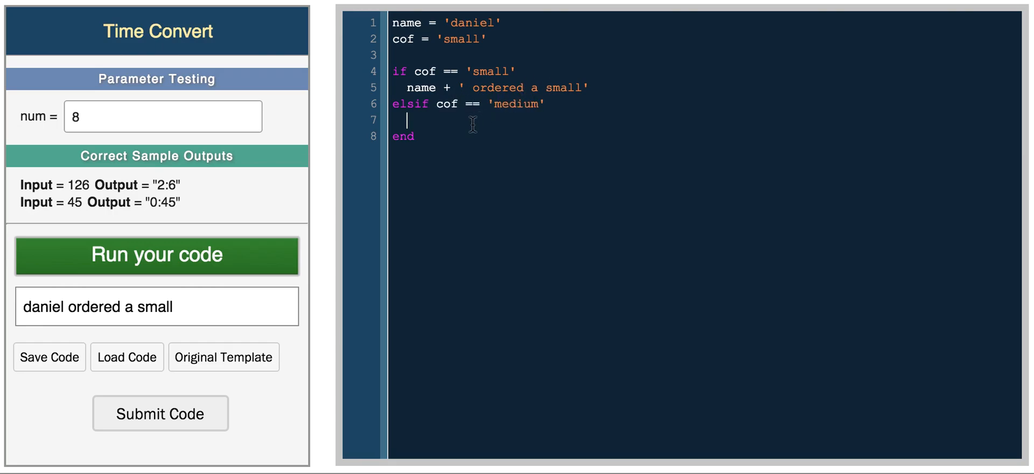
text(name + '')
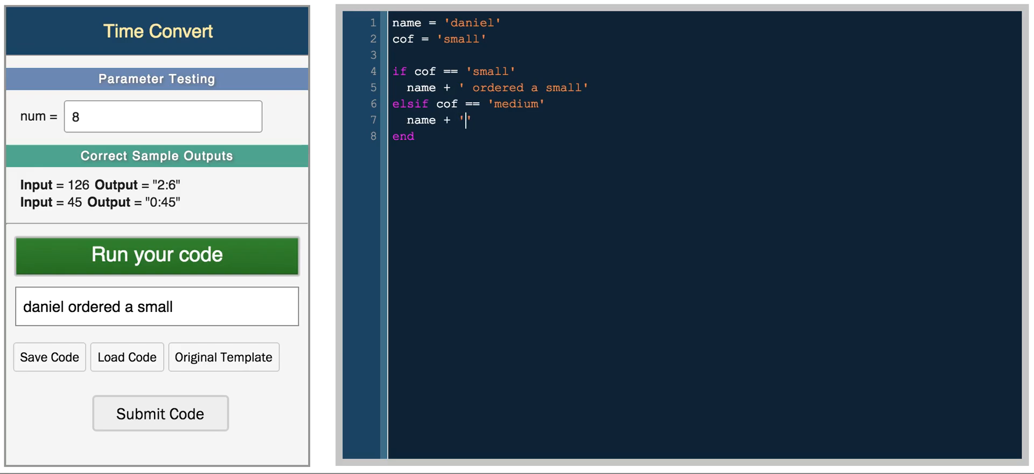
text(ordere)
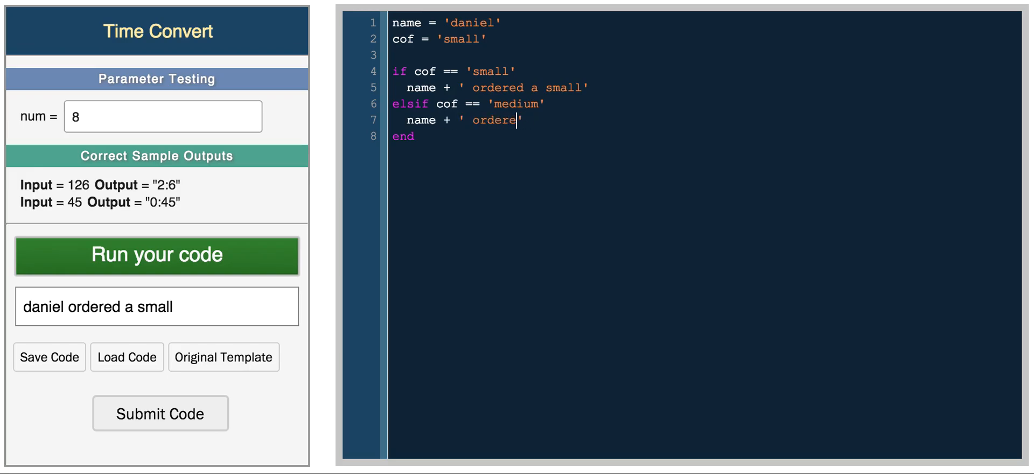
text(d a medium')
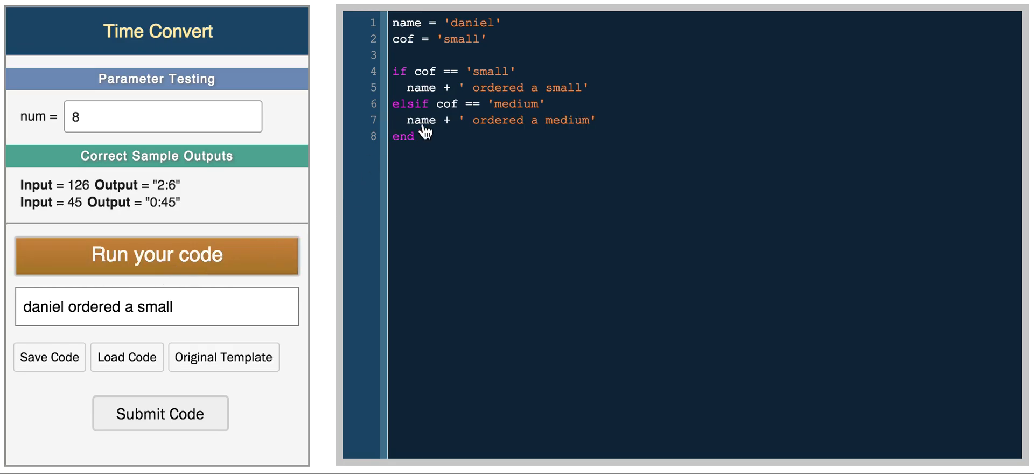
- Change cof to 'medium' and run to get 'daniel ordered a medium'
text(m)
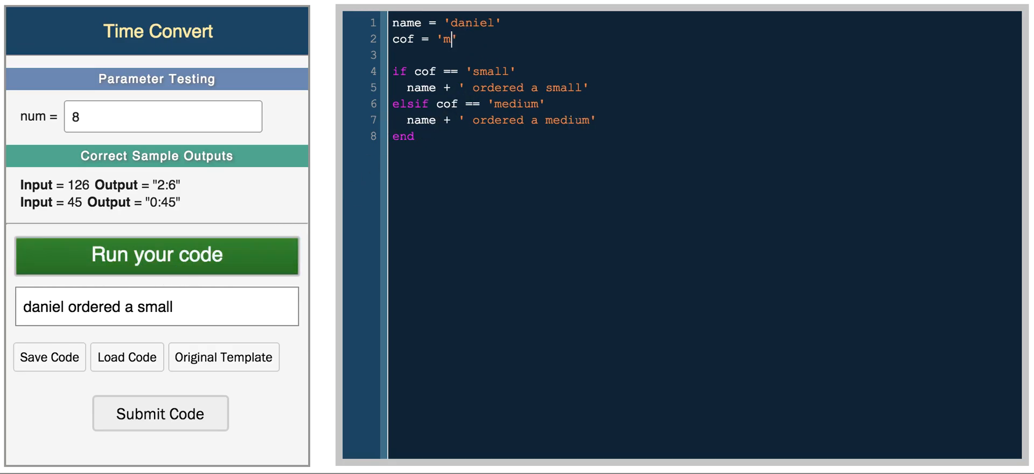
text(edium)
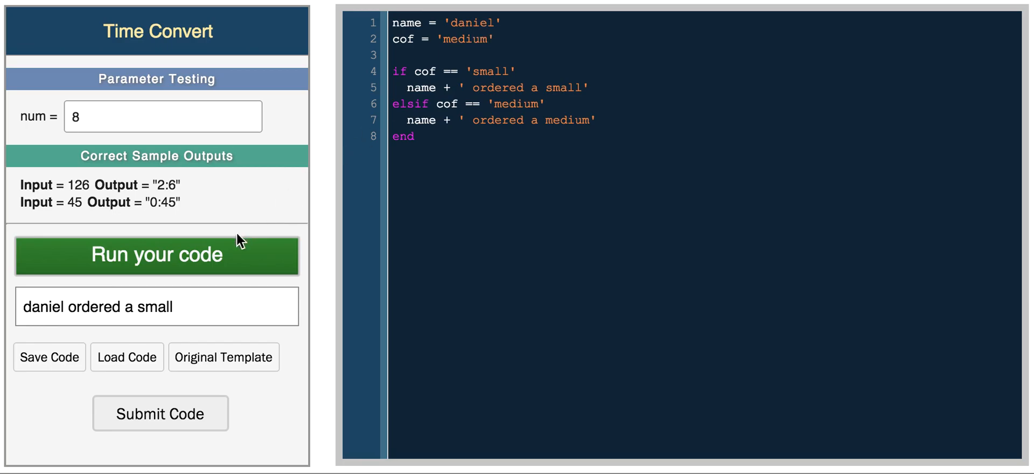
click(157, 255)
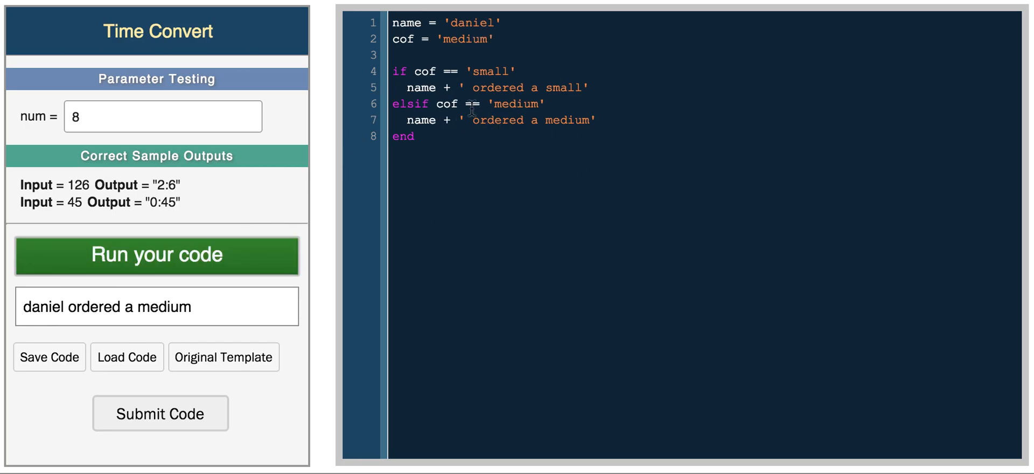
click(597, 120)
text(else)
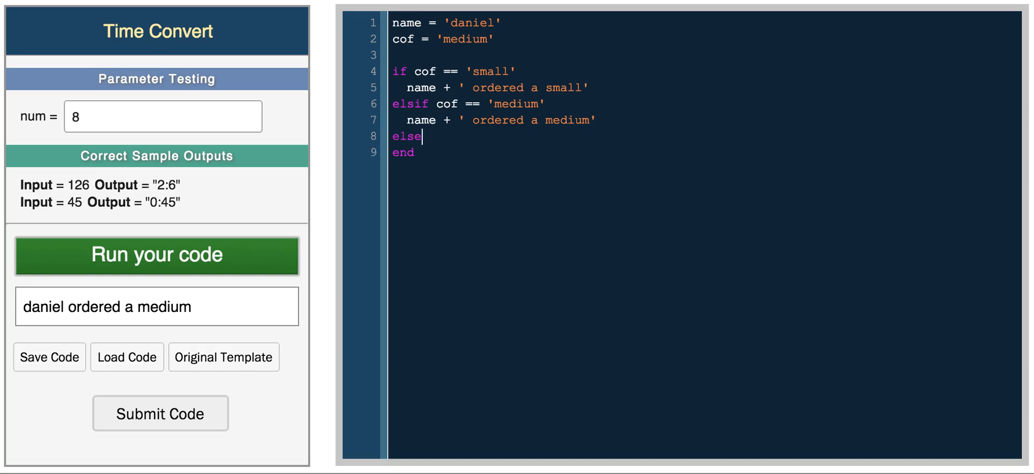
- Add an else branch returning name + ' did not order small or medium'
key(Enter)
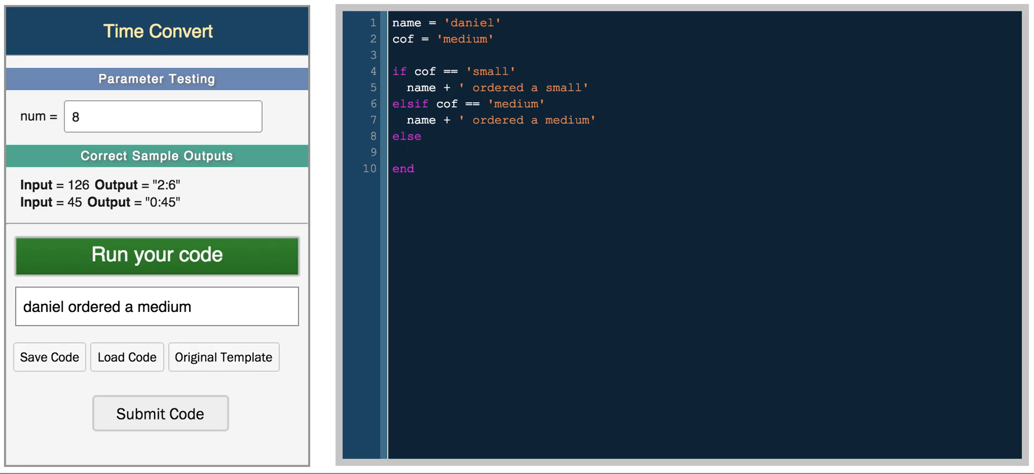
text('')
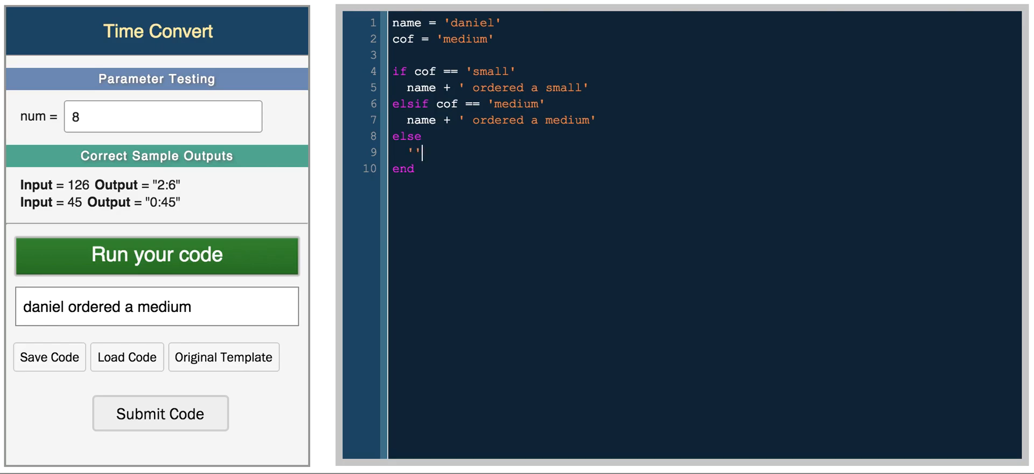
text(name)
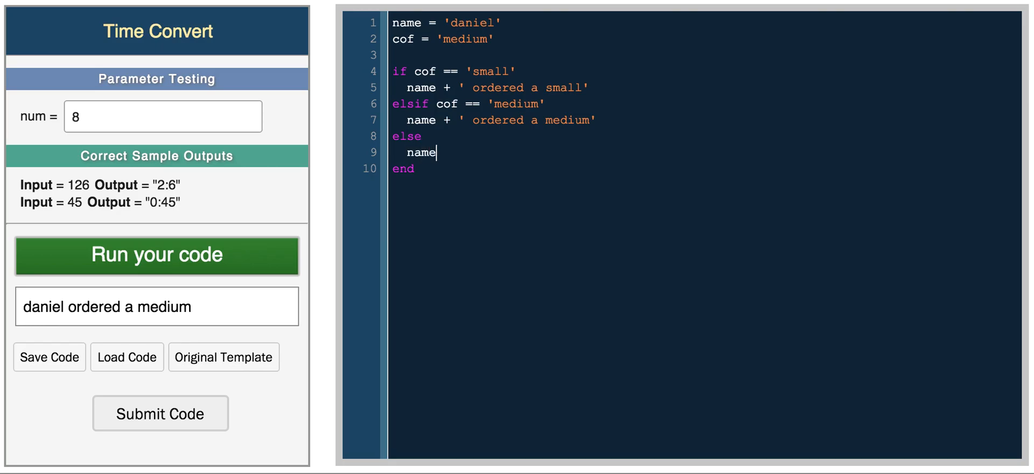
text(+ ' ord3')
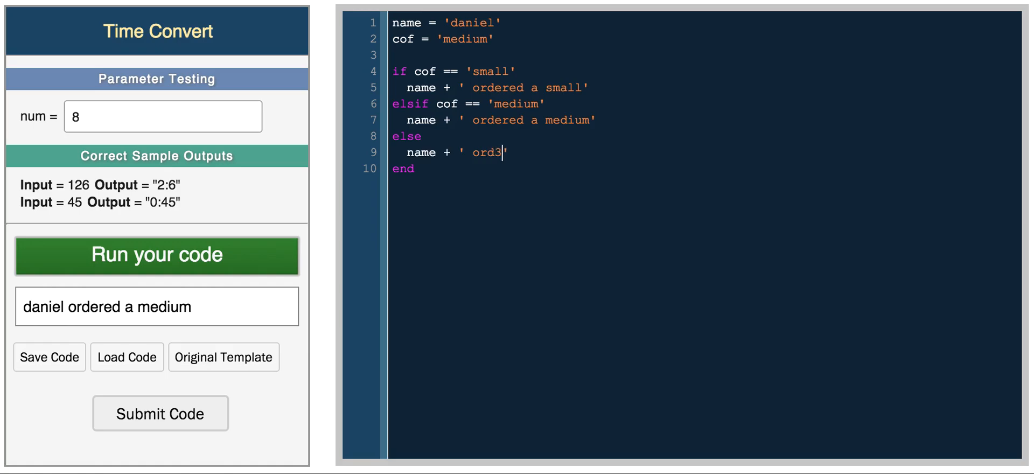
text(ordered a large)
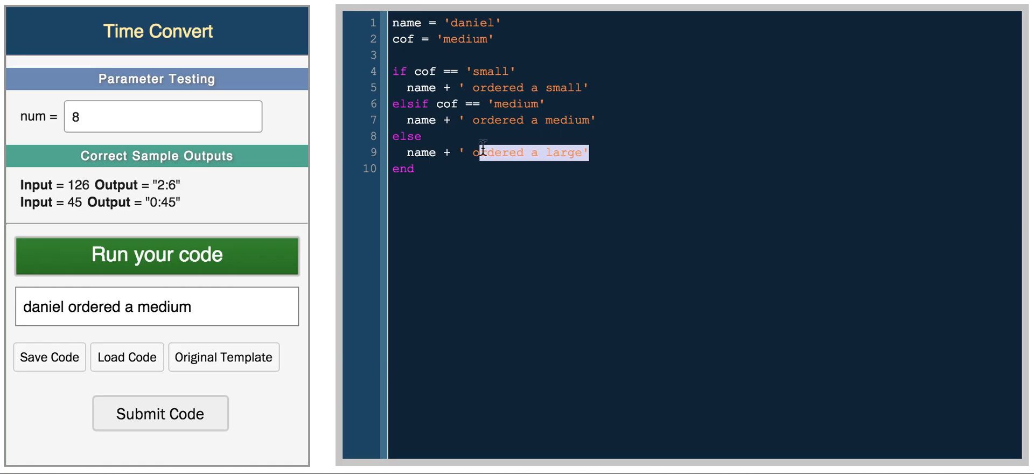
text(;)
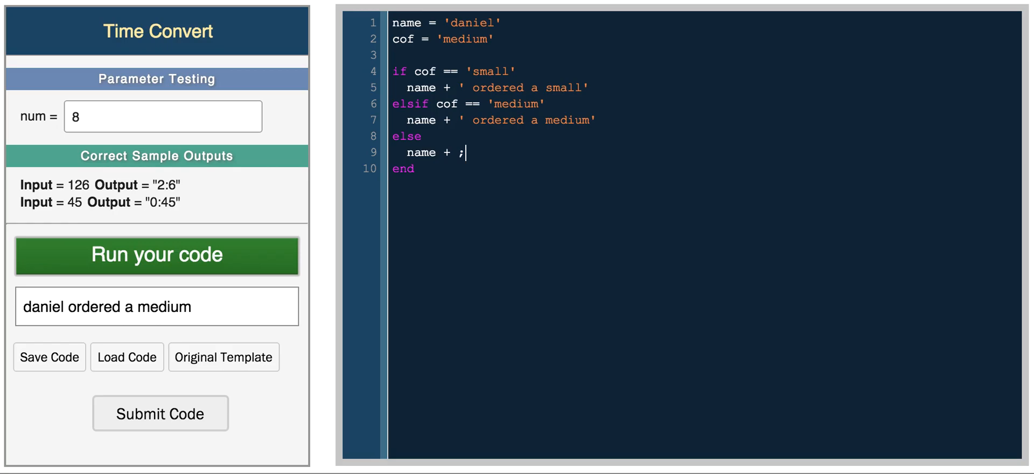
text(' did not o)
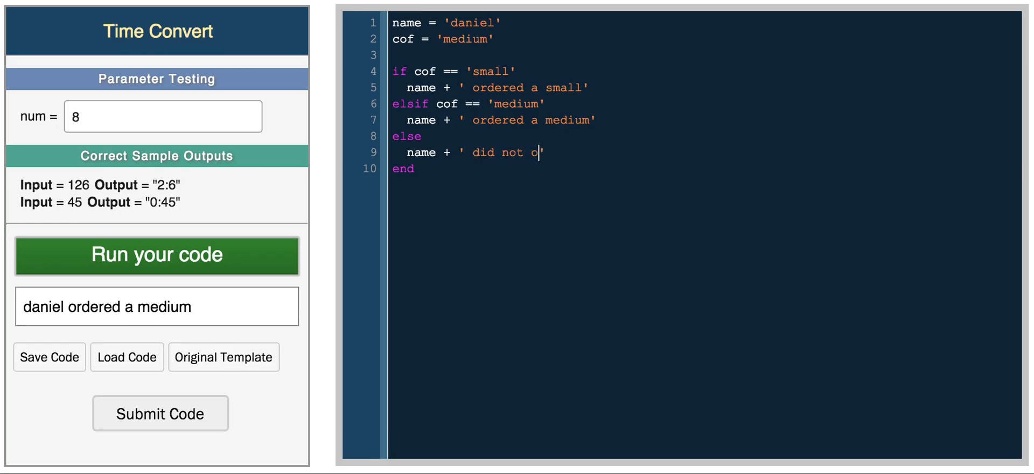
text(rder sma)
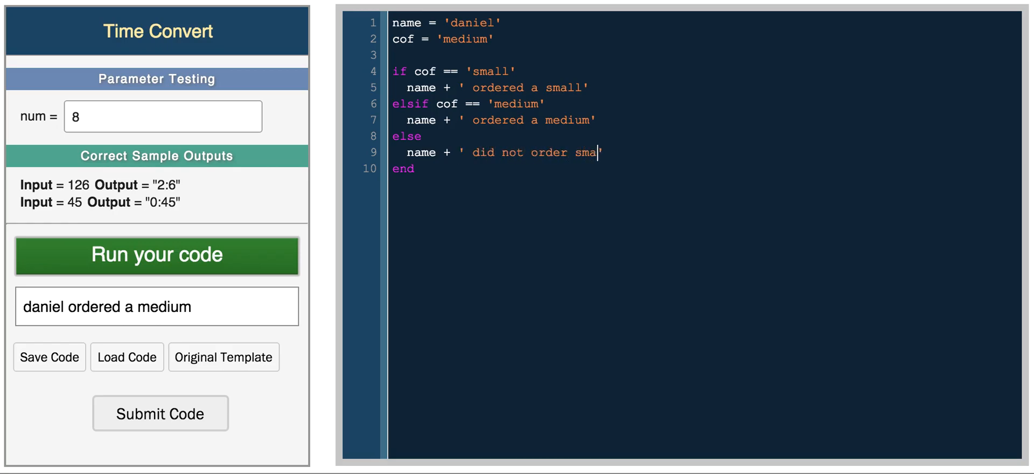
text(ll or med)
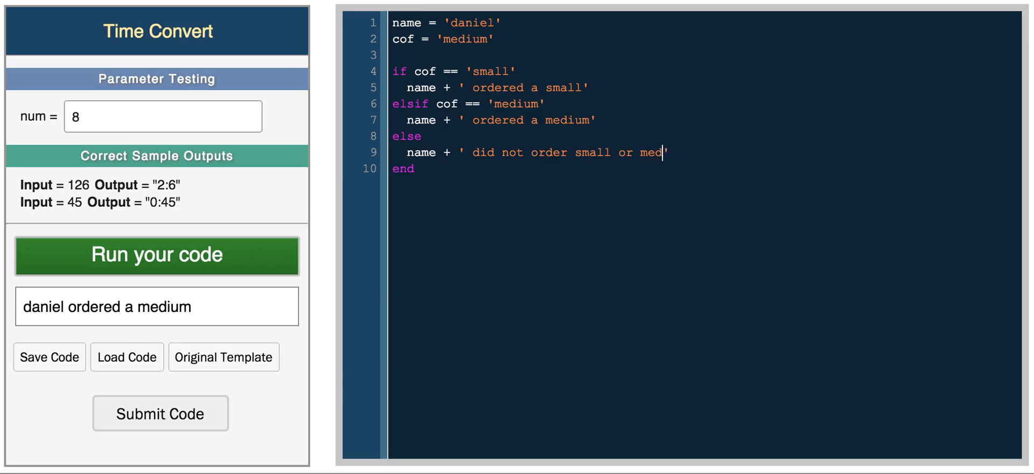
text(ium')
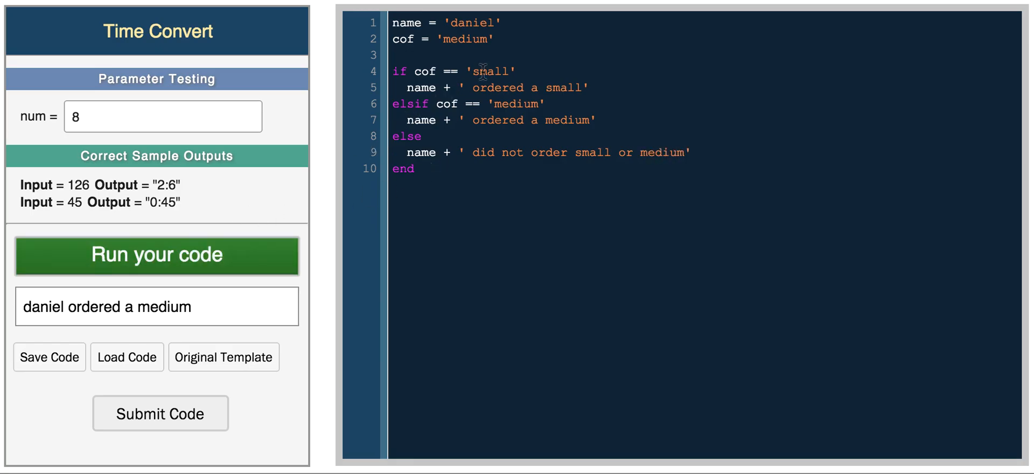
- Set cof to the non-matching string 'sgdgdfgrg' so the else branch fires
text(larg)
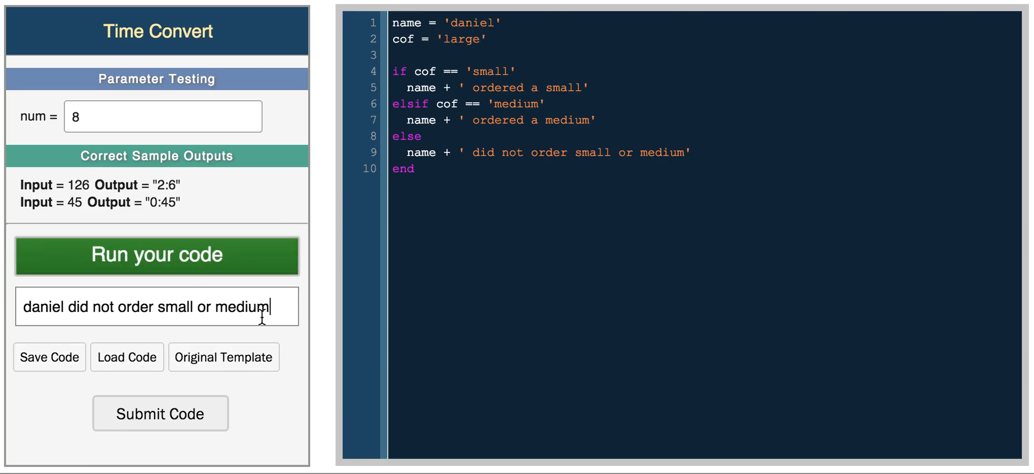
text(sgdgo)
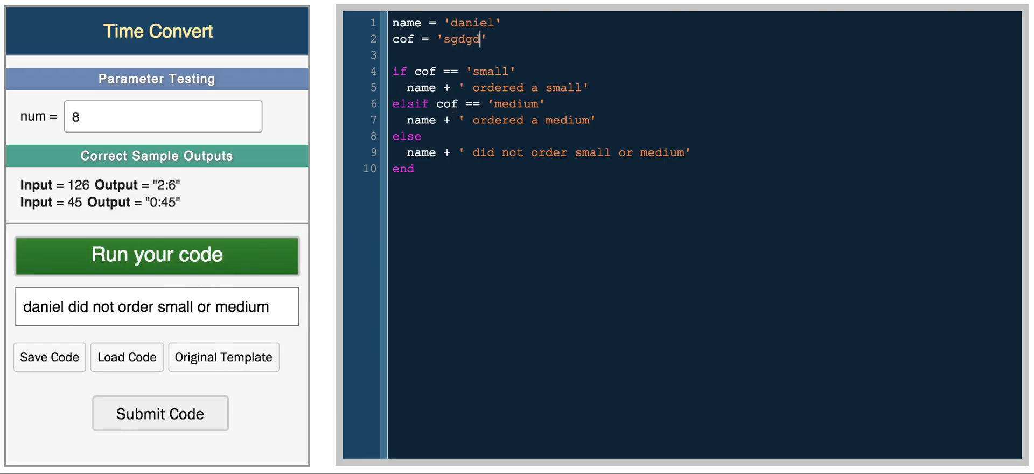
text(dfgrg)
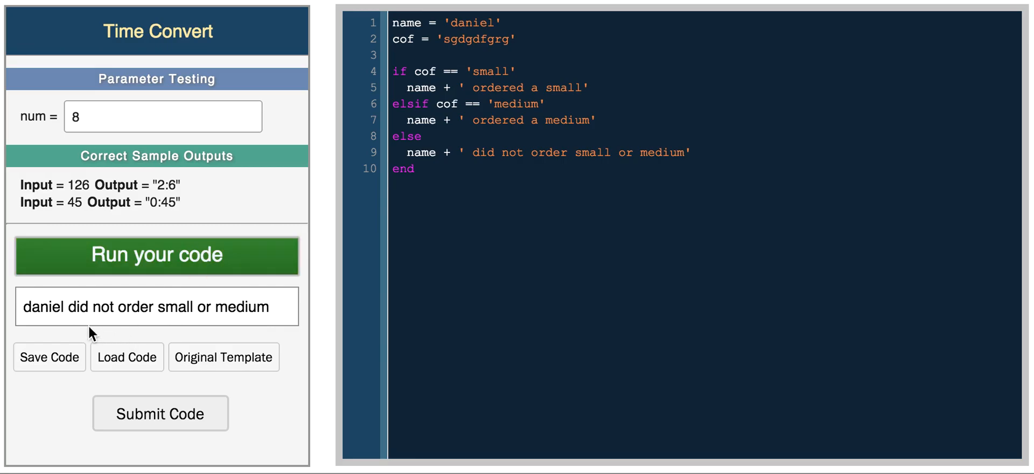
mouse_move(435, 78)
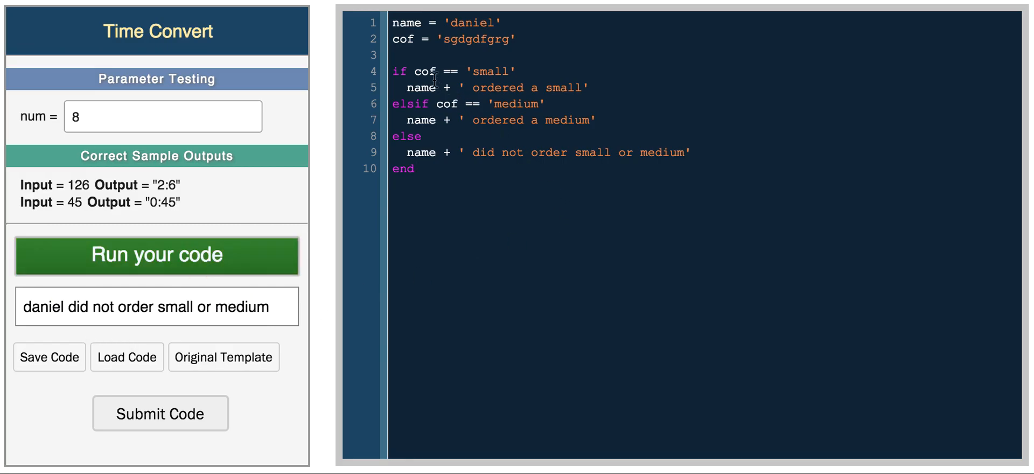
drag(413, 71, 448, 87)
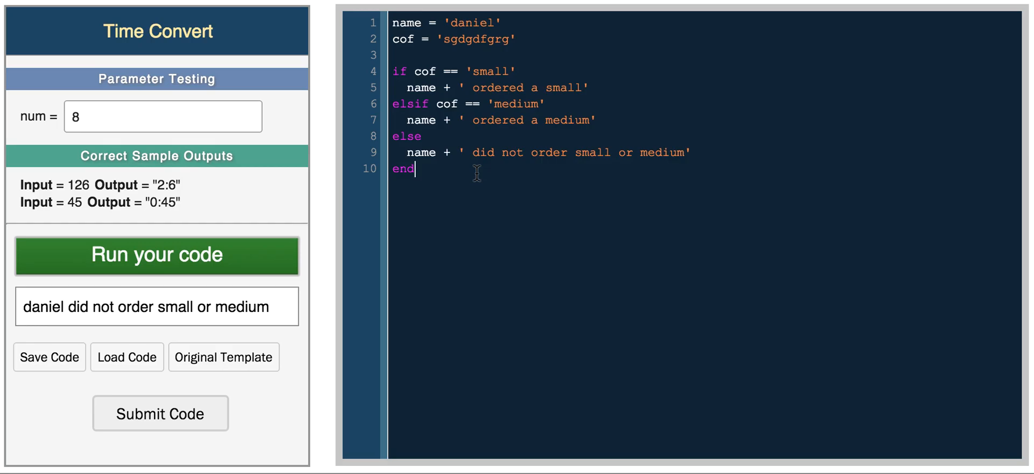
mouse_move(447, 99)
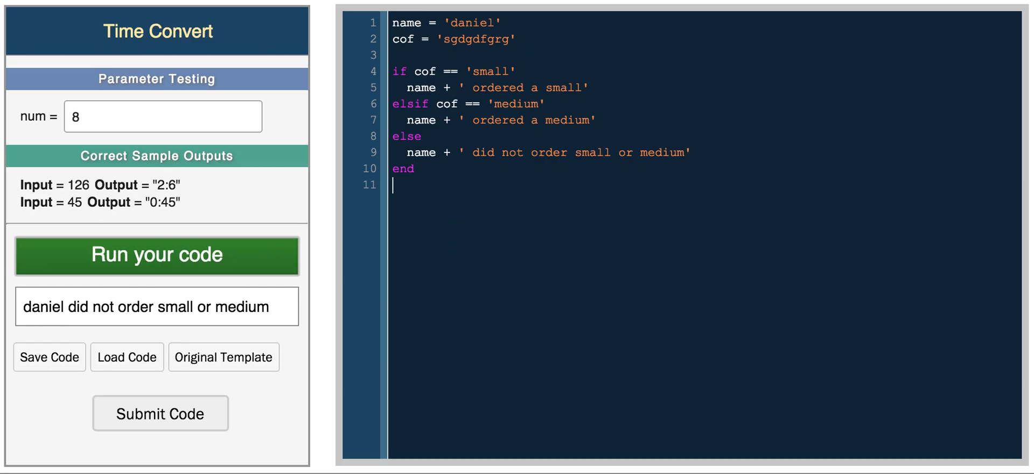
- Type a JavaScript-style 'function dosomething() { // code' below the block, then delete it
key(Return)
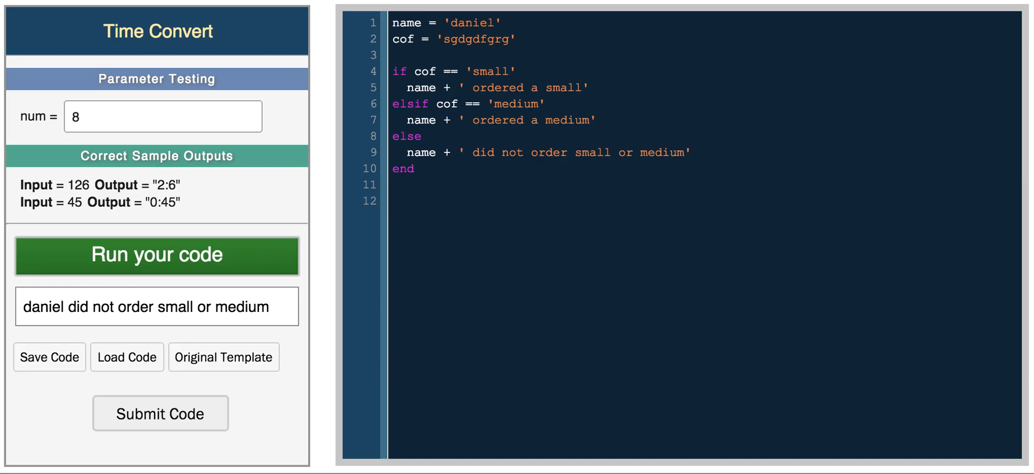
text(function)
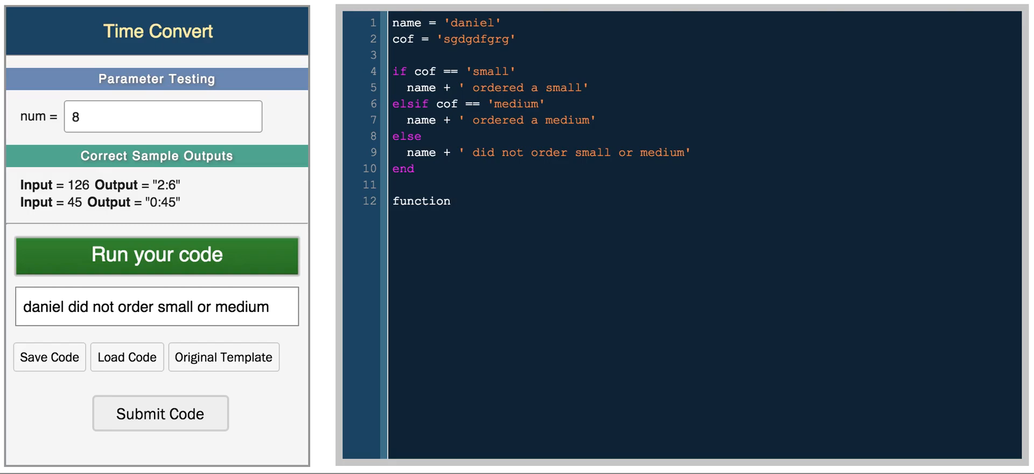
text(dosom)
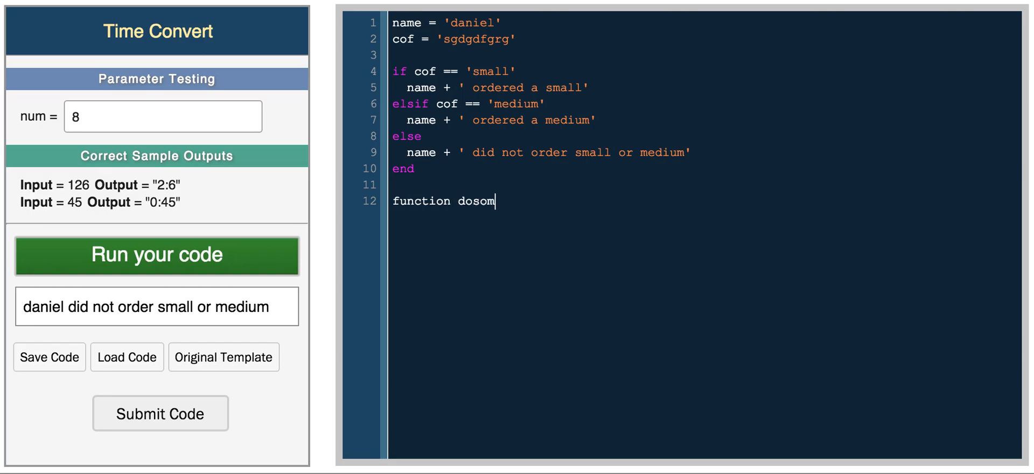
text(ething() {)
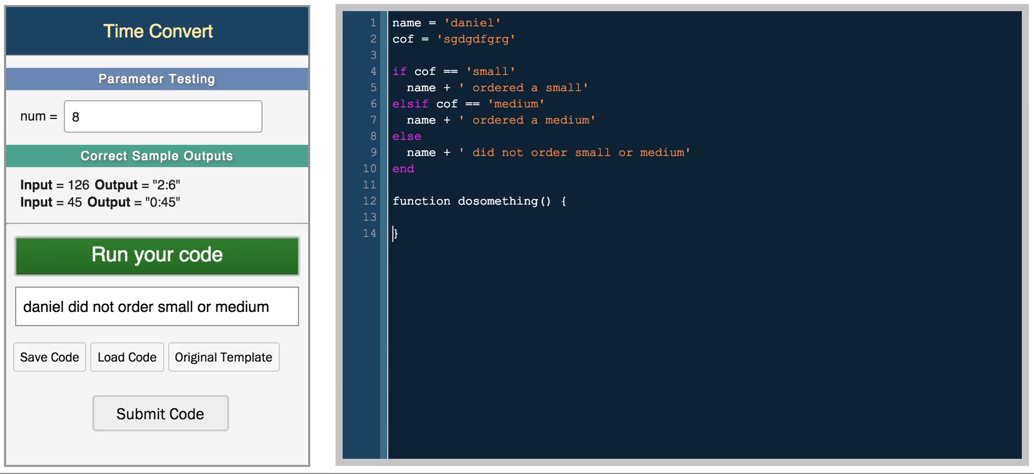
text(// code)
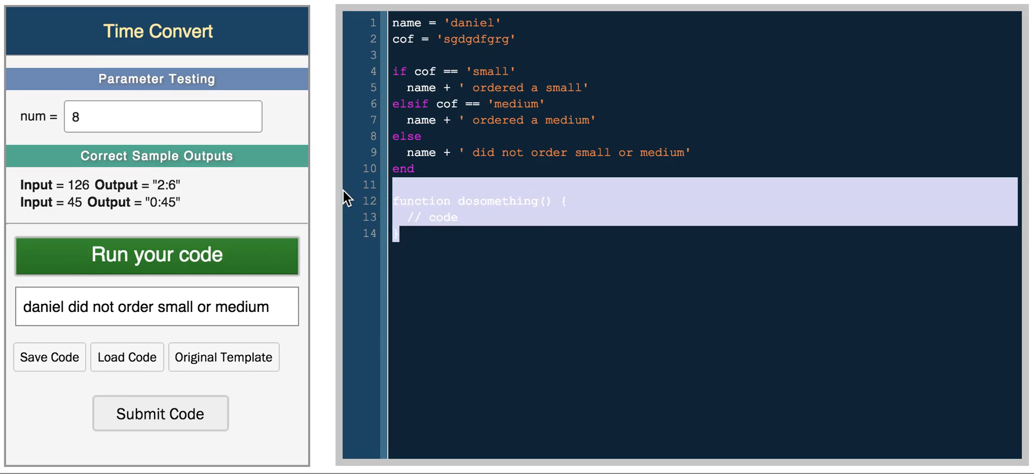
key(Delete)
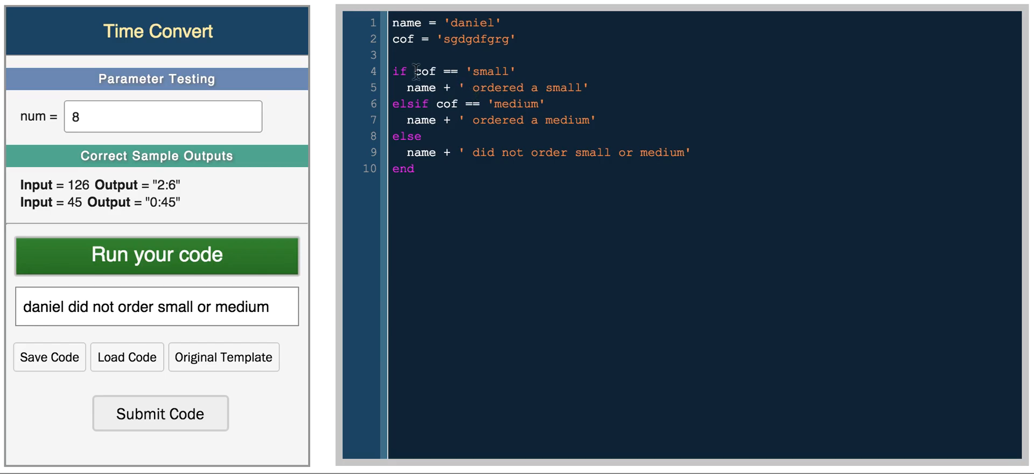
- Remove the elsif/else branches and set cof back to 'small'
drag(414, 71, 518, 71)
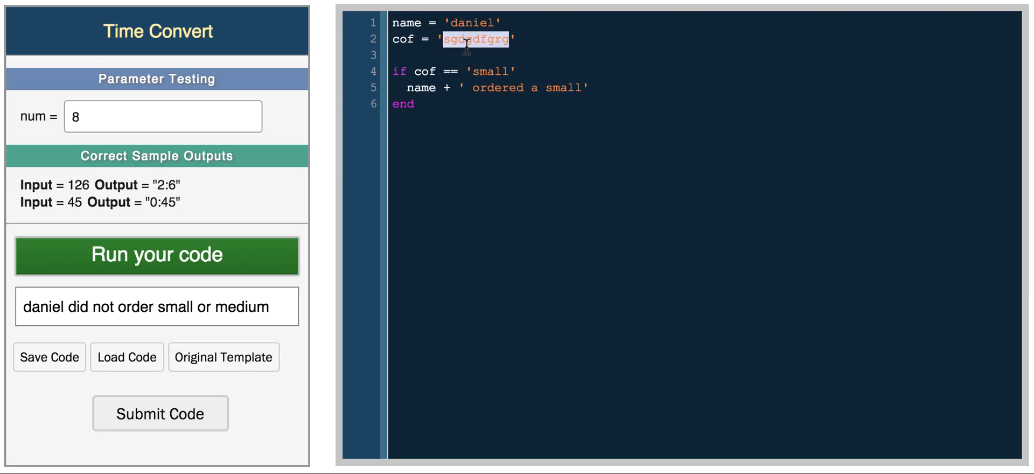
text(small)
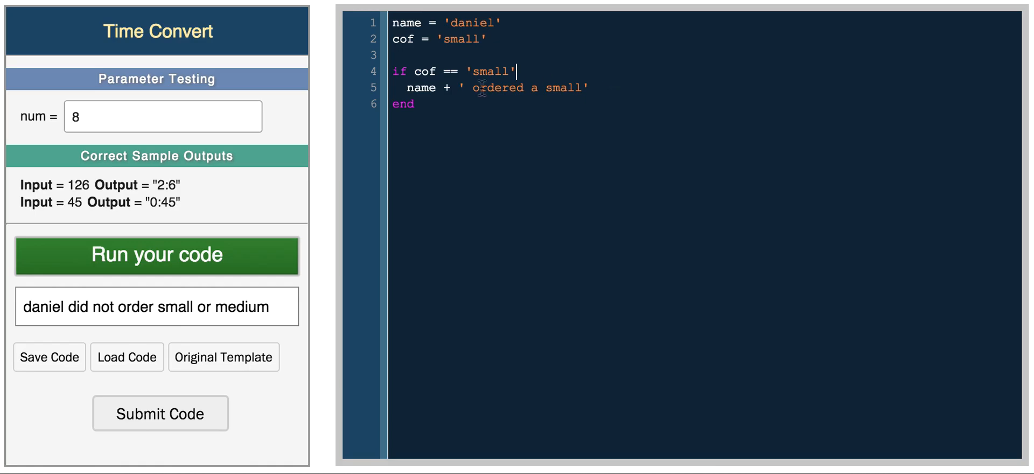
mouse_move(431, 87)
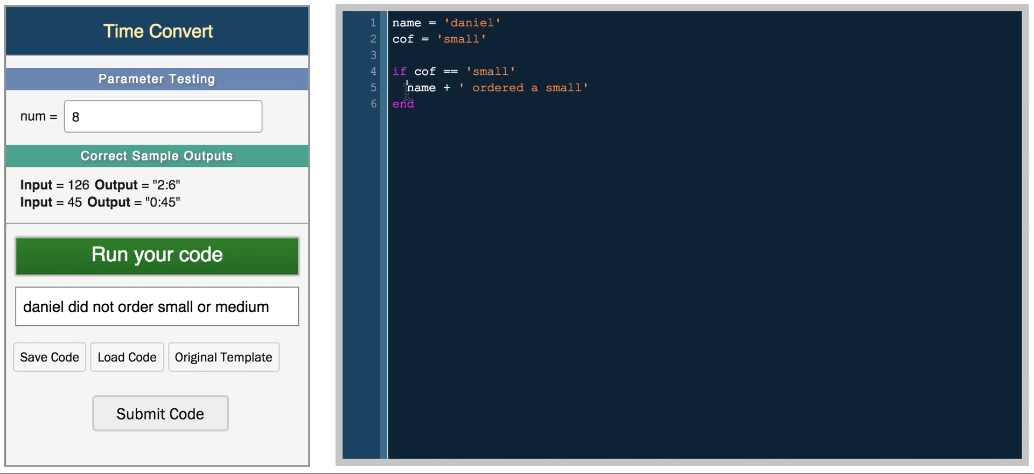
- Add variable = nil, run to get 'daniel ordered a small', and clear the extra variable text
text(variable =)
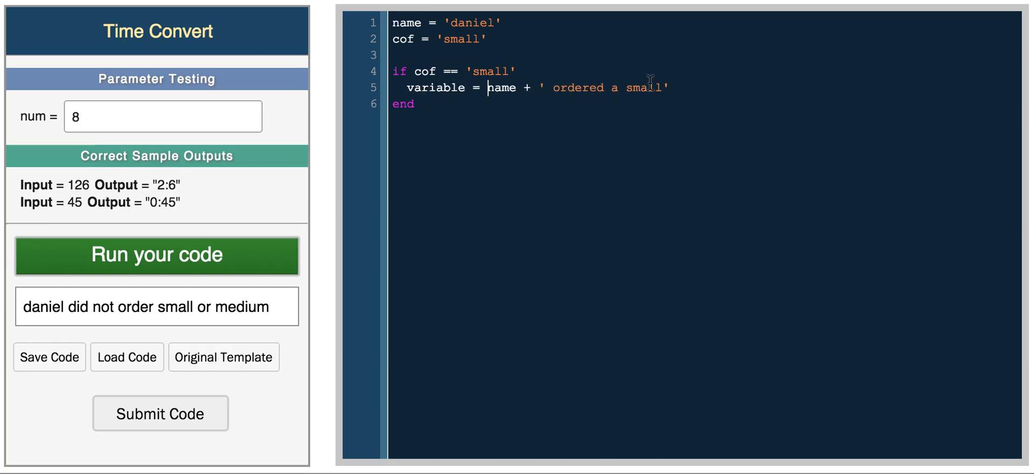
text(variable=)
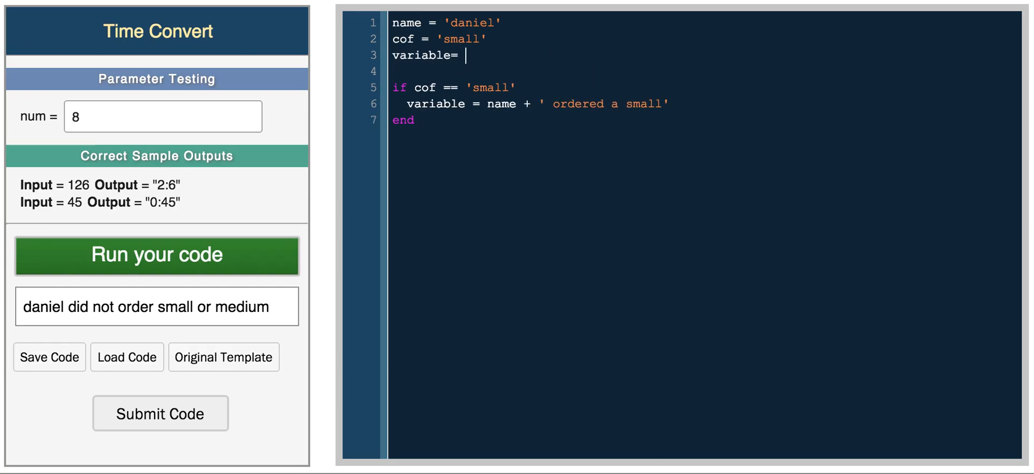
text(nil)
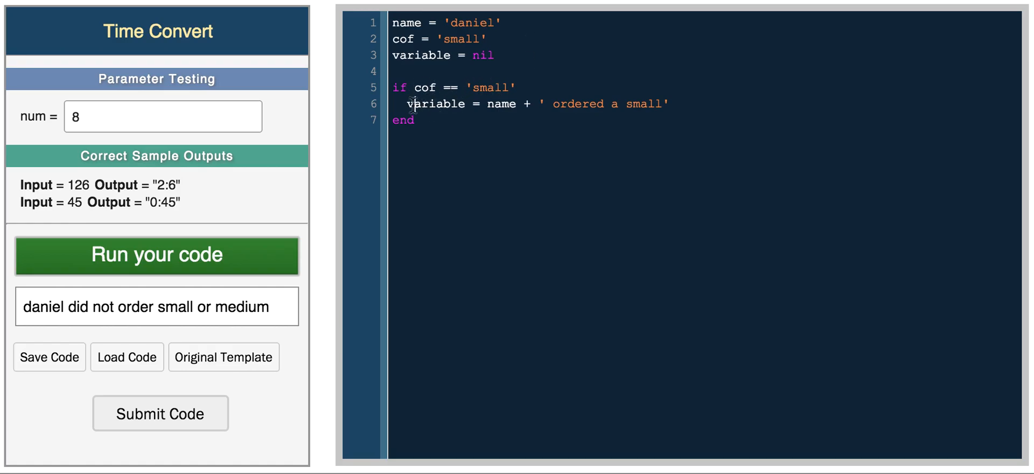
text(vari)
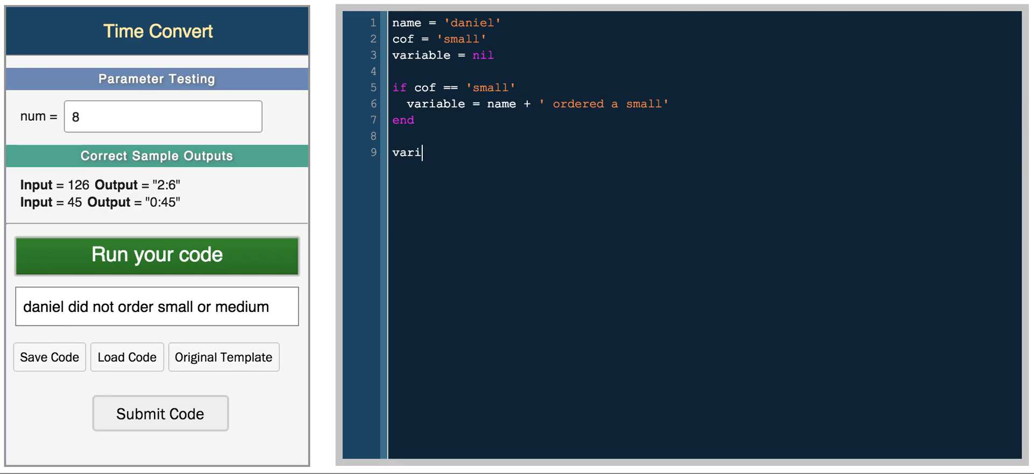
click(156, 254)
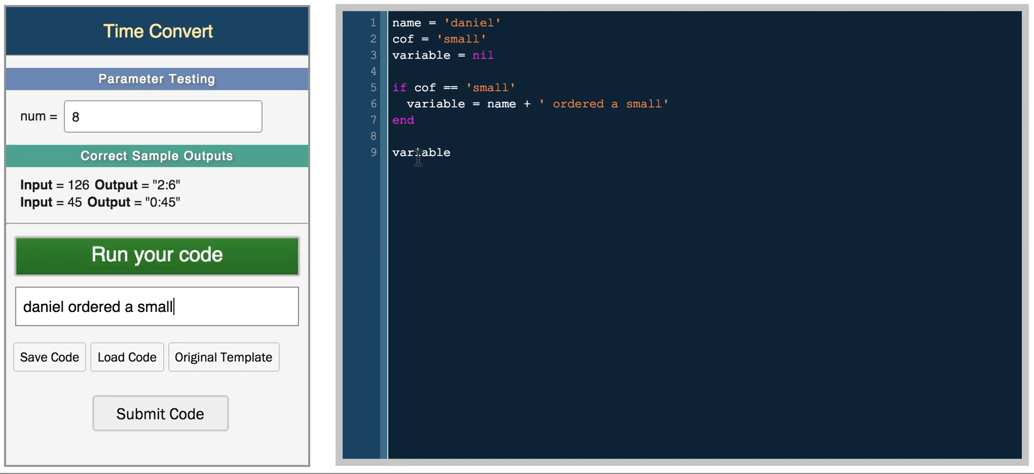
double_click(420, 152)
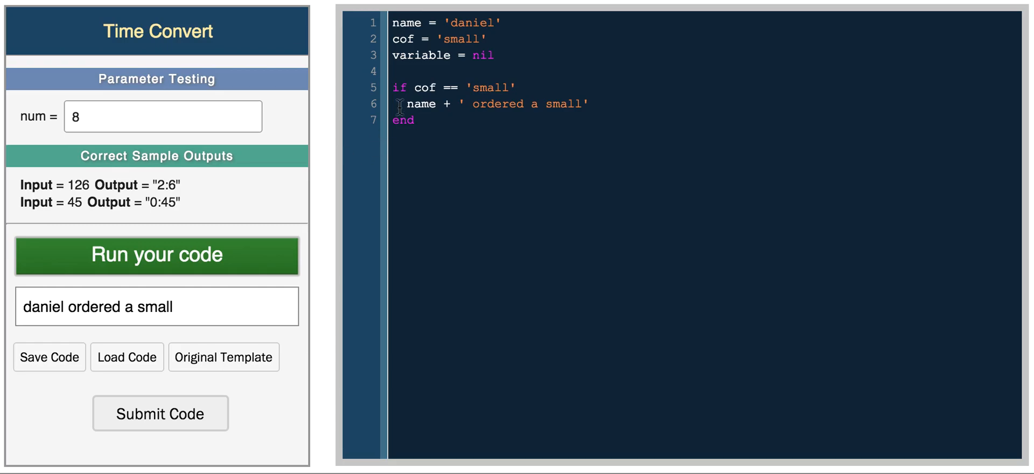
drag(402, 103, 581, 103)
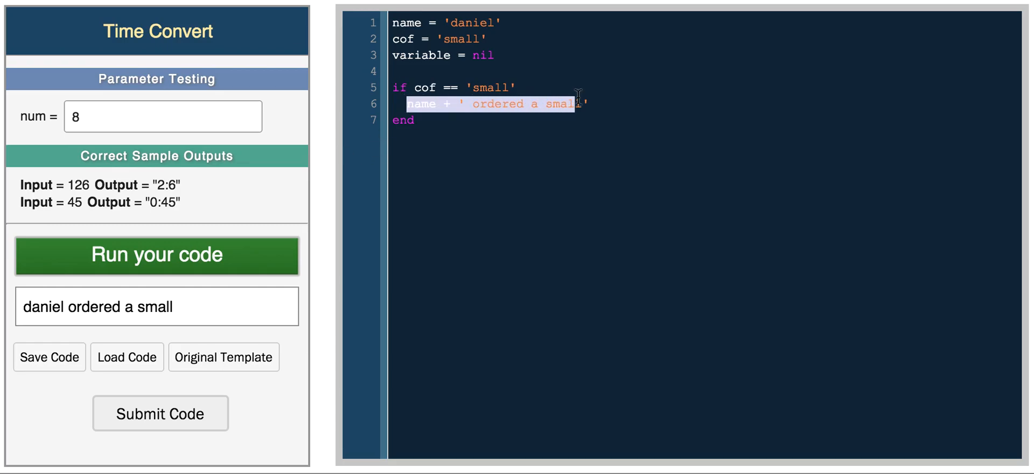
- Assign the if expression with 'variable = if …' and add a bare variable line at the end
click(394, 87)
text(variable = )
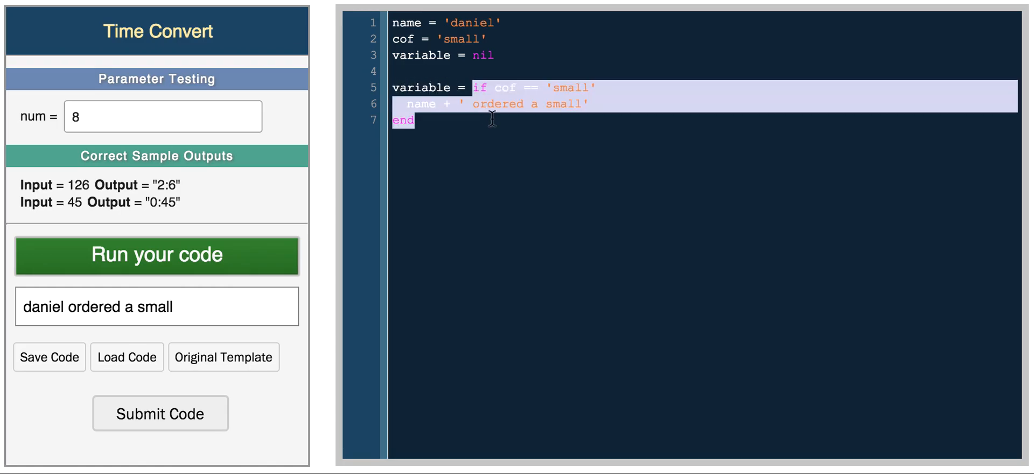
text(v)
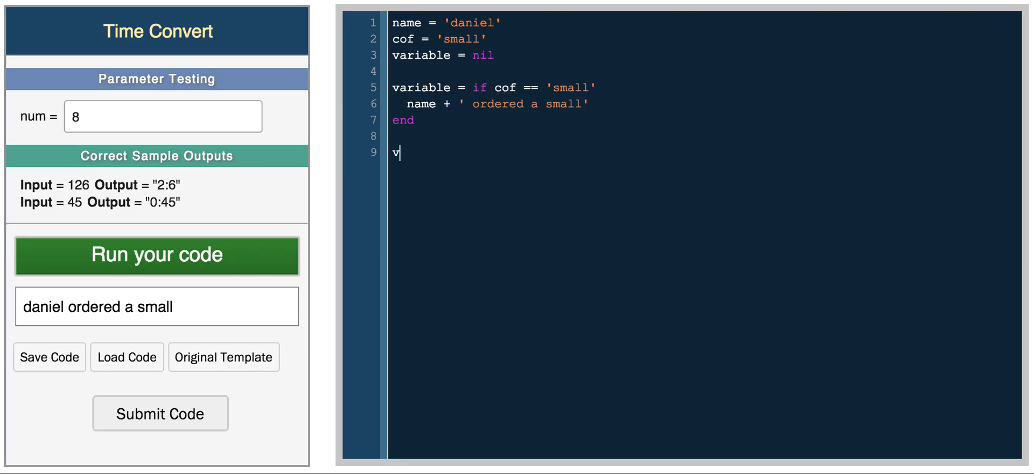
text(ariable)
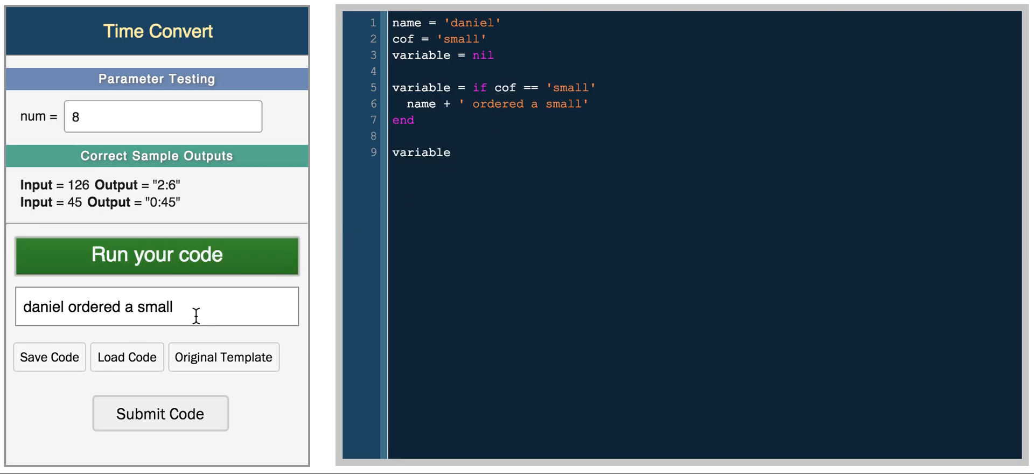
mouse_move(511, 95)
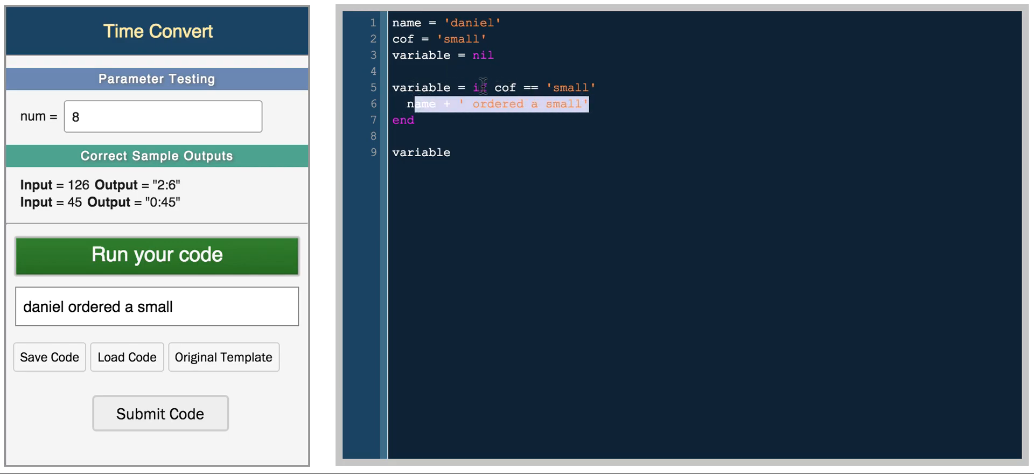
click(553, 87)
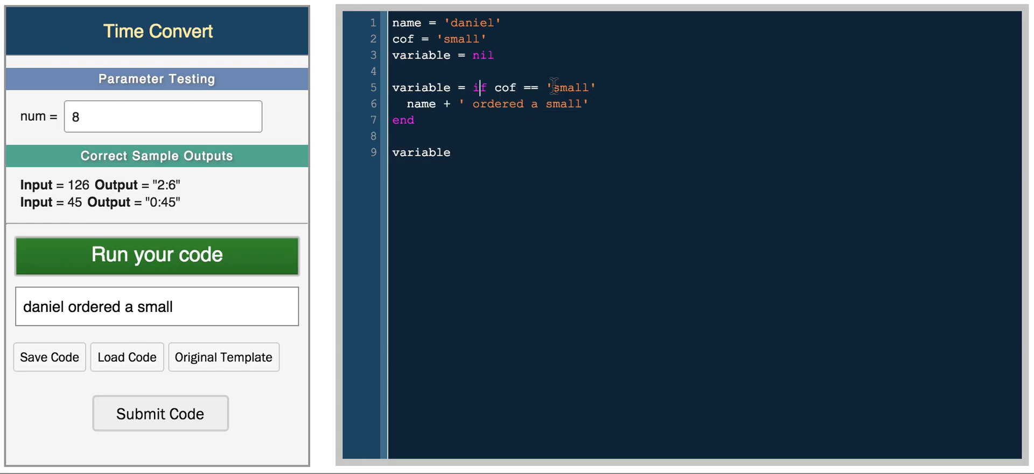
double_click(460, 37)
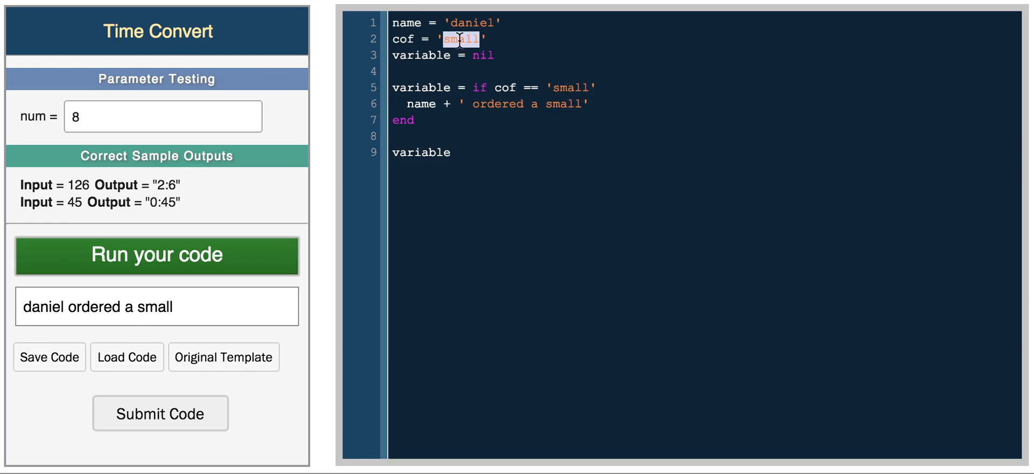
- Change cof to 'medium' and run so variable prints nil
text(medium)
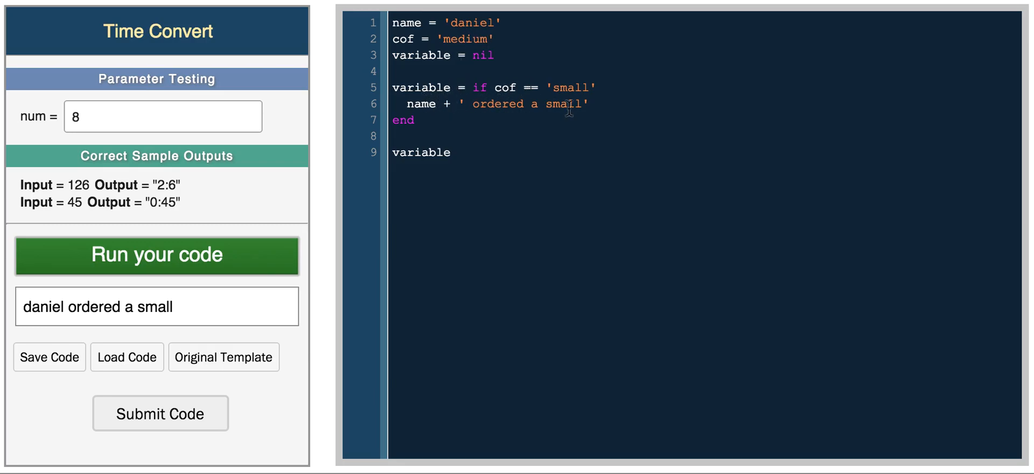
drag(496, 87, 595, 87)
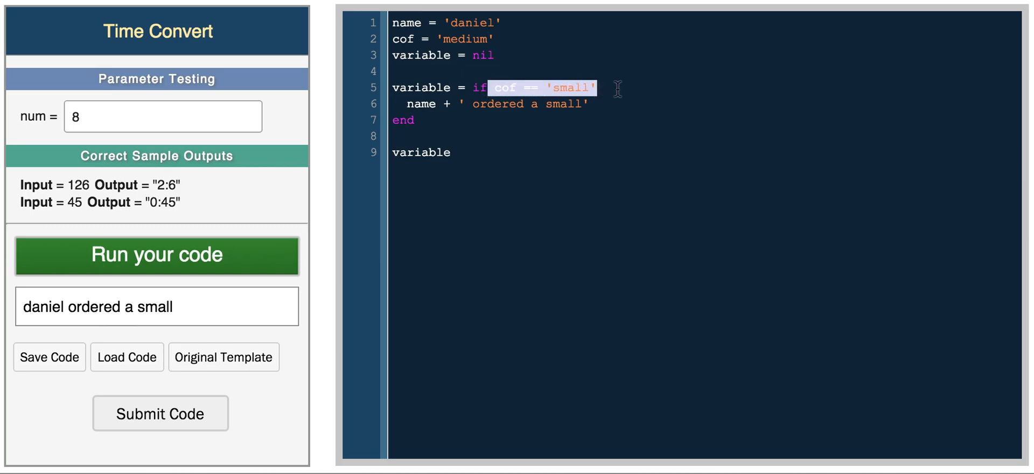
mouse_move(236, 227)
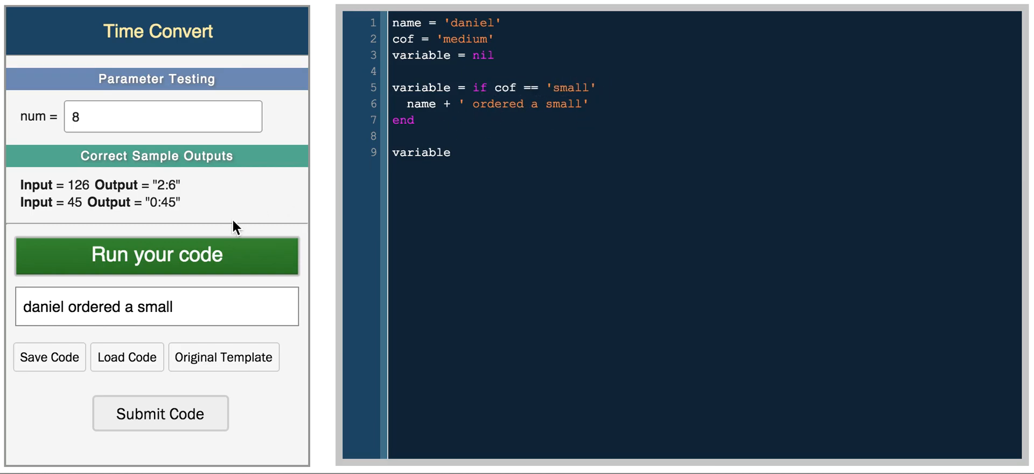
mouse_move(413, 97)
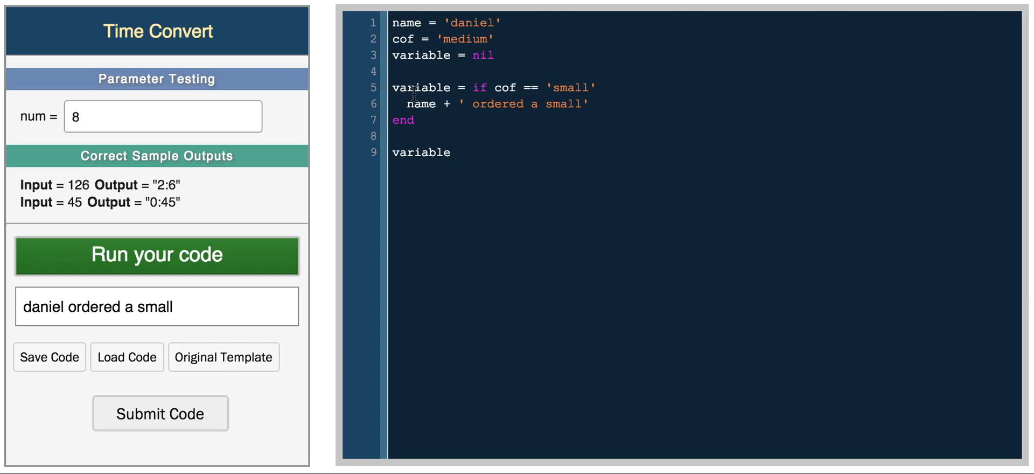
click(156, 255)
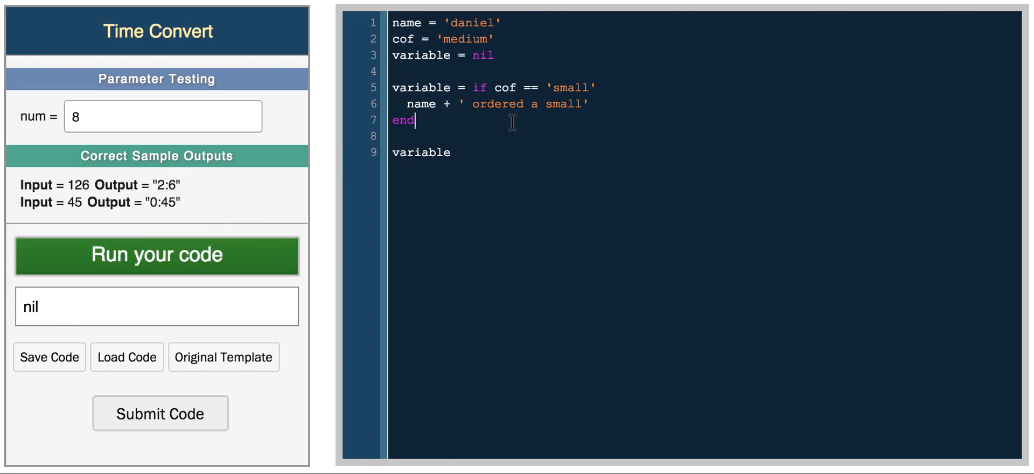
mouse_move(447, 103)
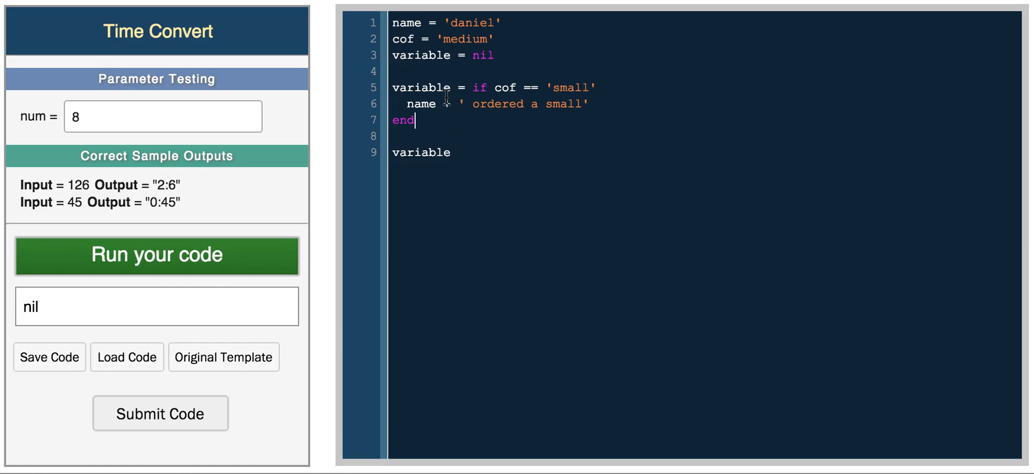
- Make the last line variable == nil and run to get true
double_click(421, 87)
text( == nil)
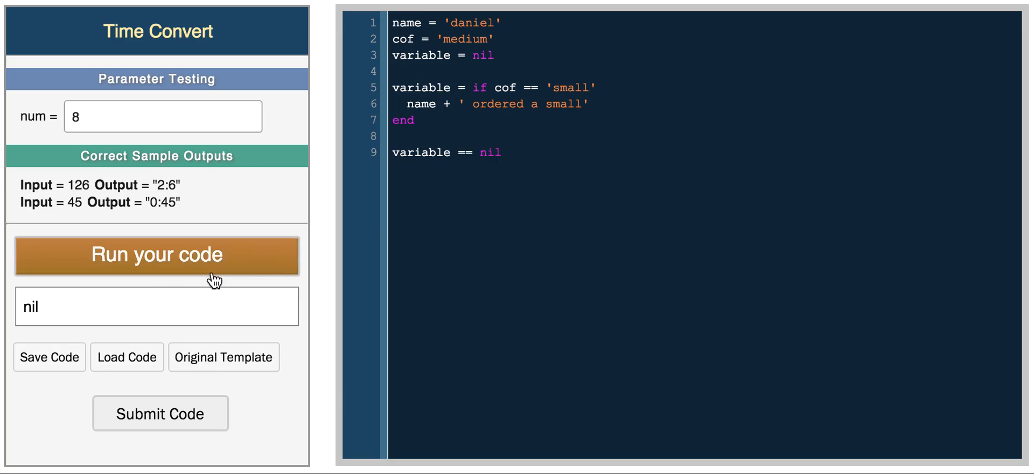
click(156, 255)
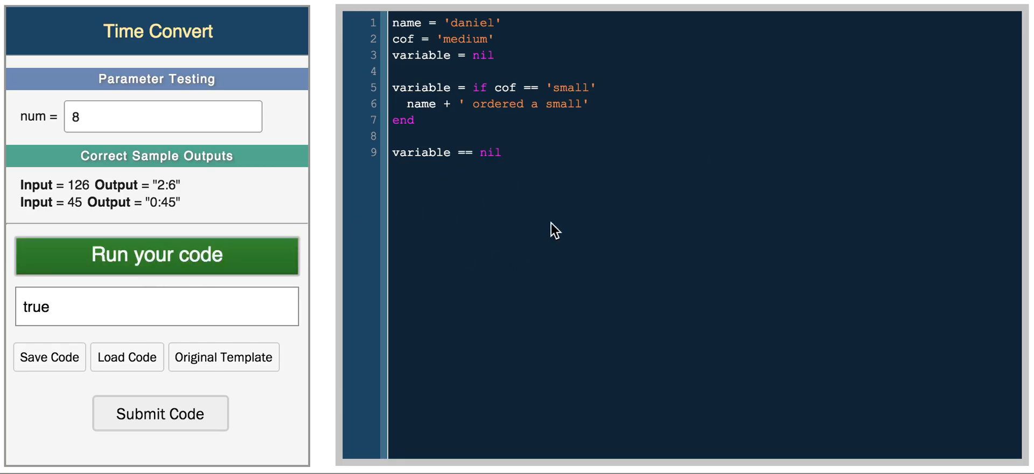
mouse_move(500, 175)
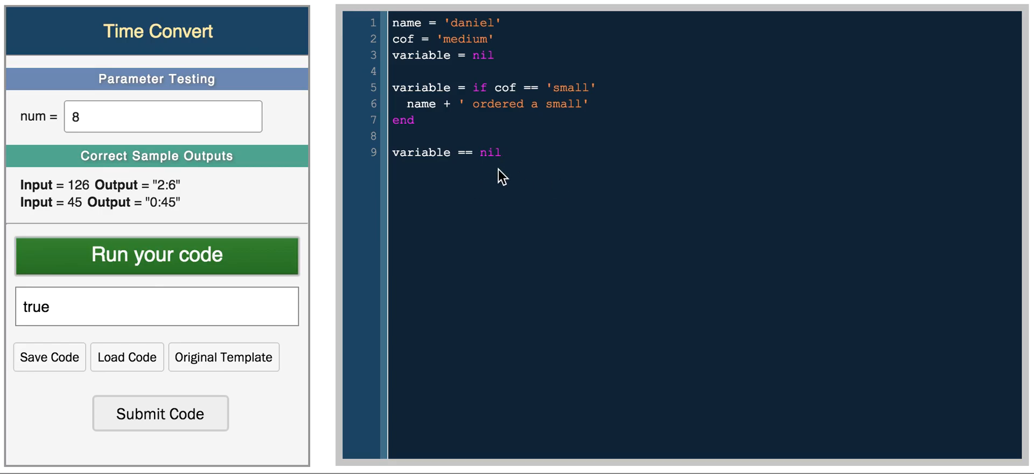
mouse_move(500, 176)
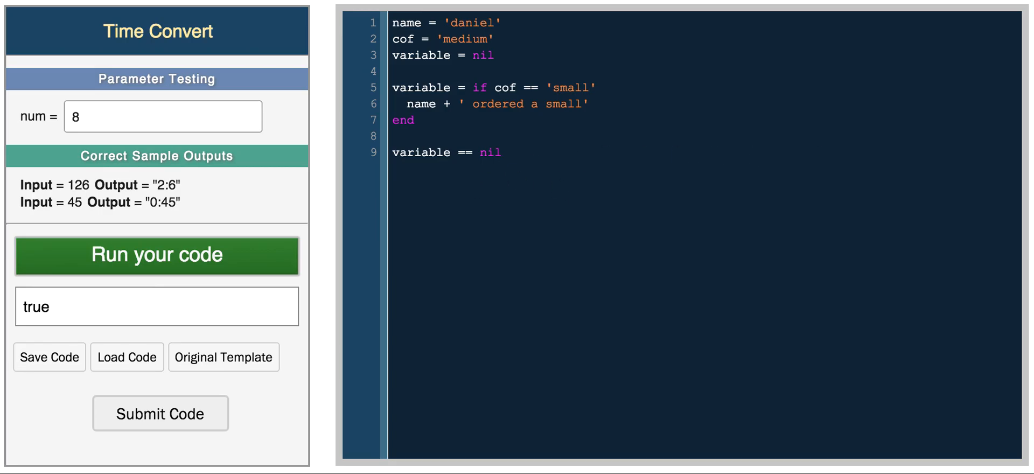
click(501, 151)
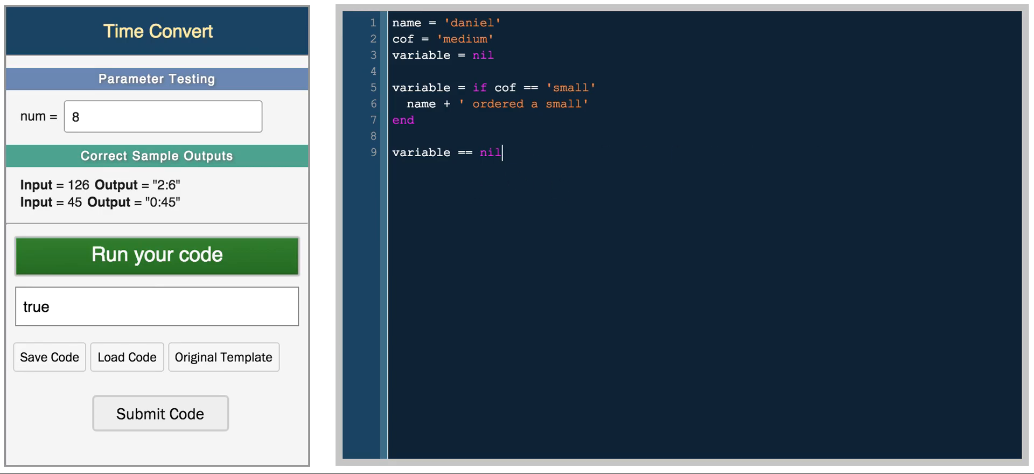